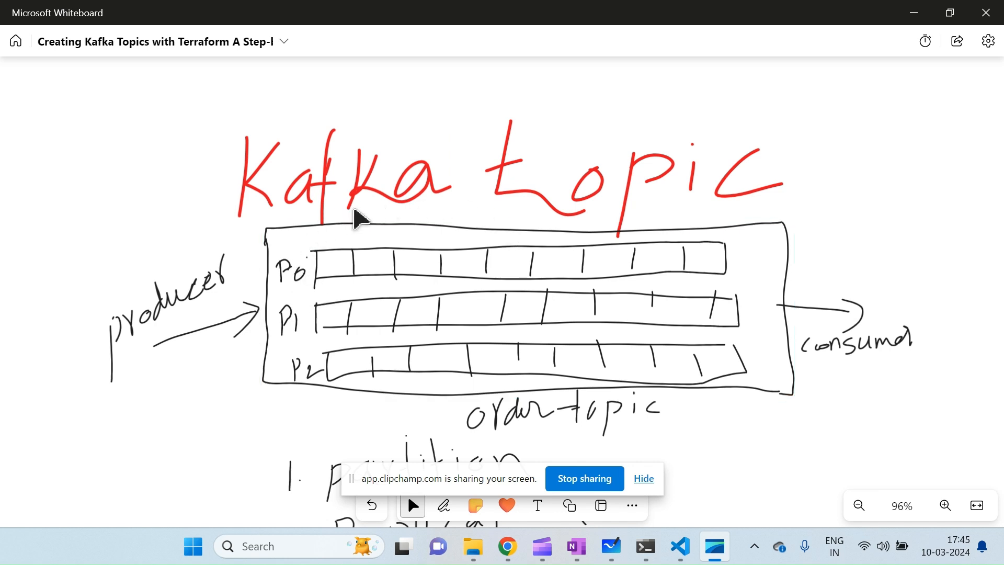
{"action": "mouse_move", "coordinate": [169, 228]}
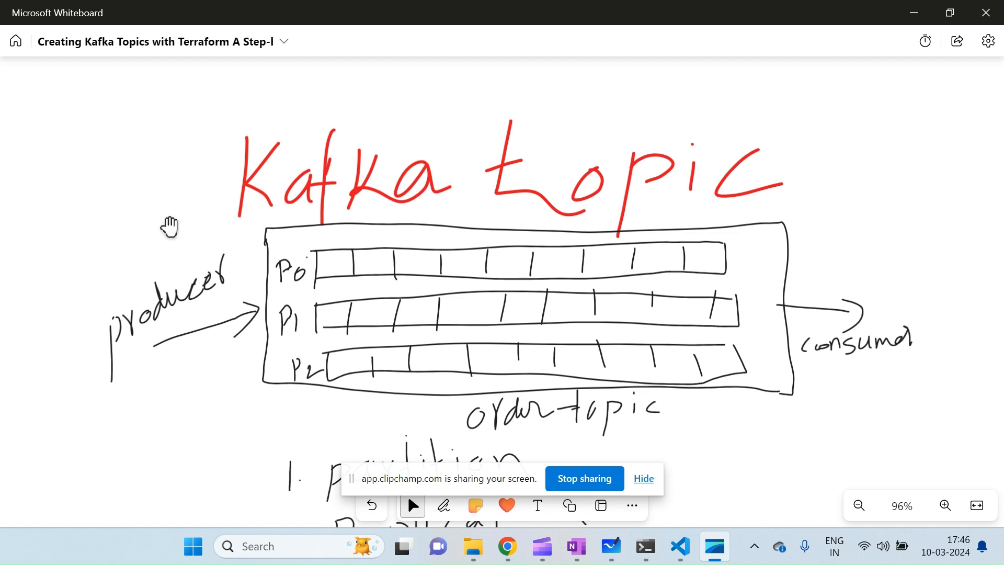
{"action": "mouse_move", "coordinate": [762, 350]}
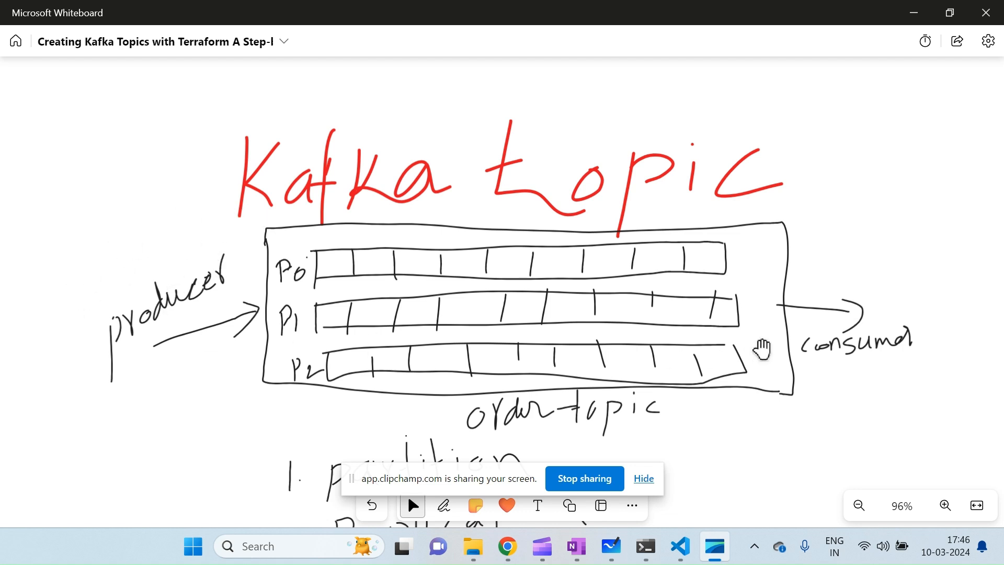
{"action": "mouse_move", "coordinate": [333, 384]}
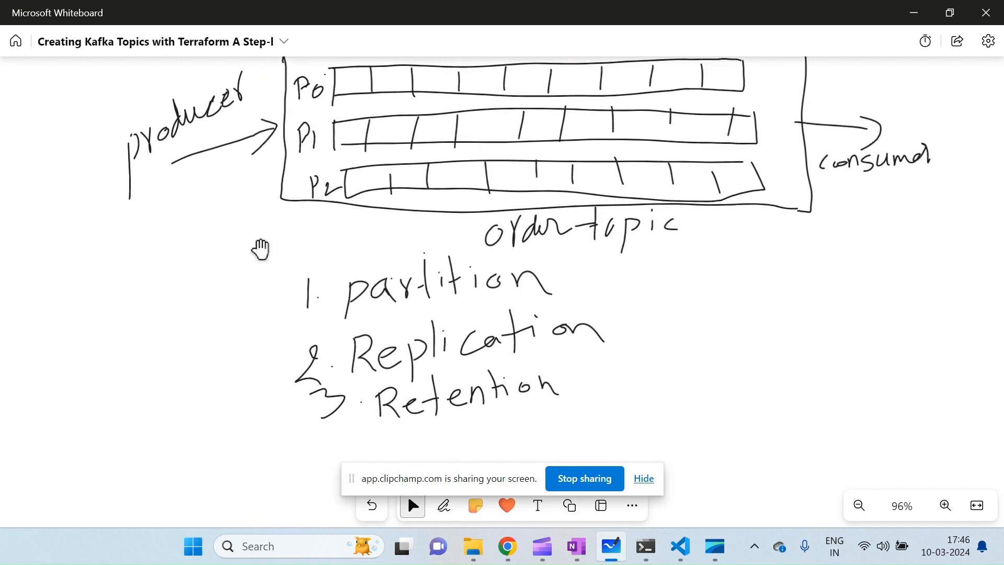
{"action": "mouse_move", "coordinate": [230, 326]}
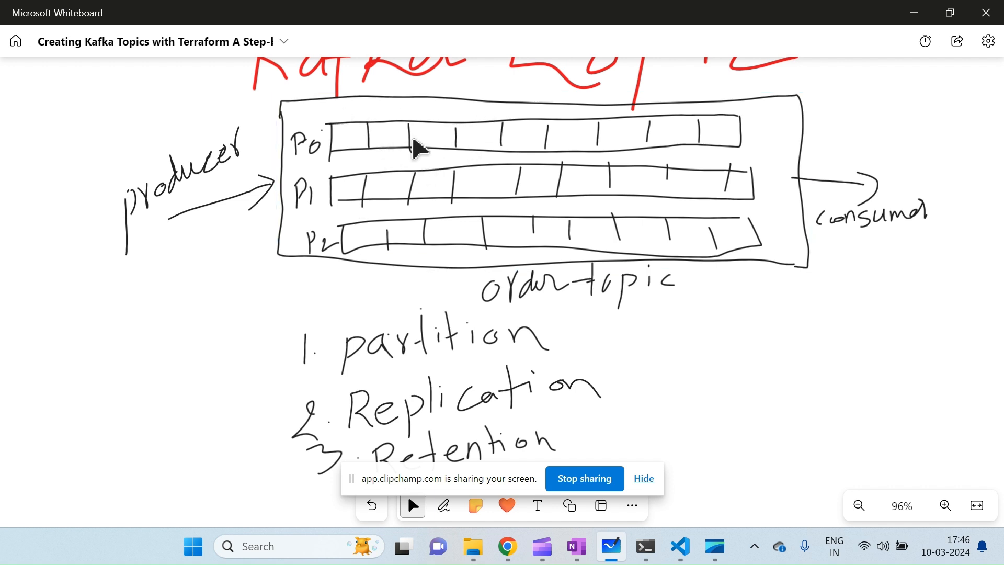
{"action": "mouse_move", "coordinate": [423, 227]}
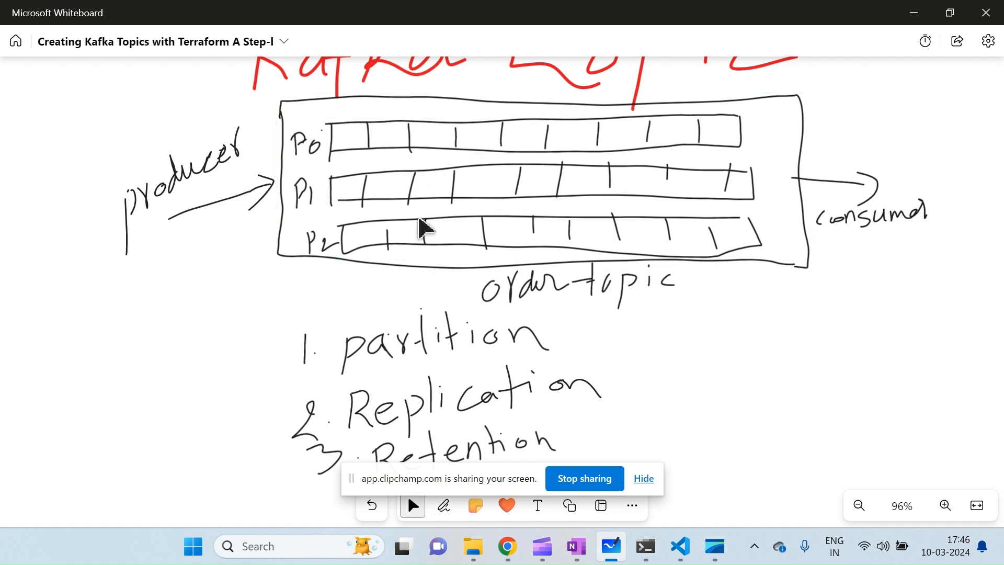
{"action": "mouse_move", "coordinate": [371, 250]}
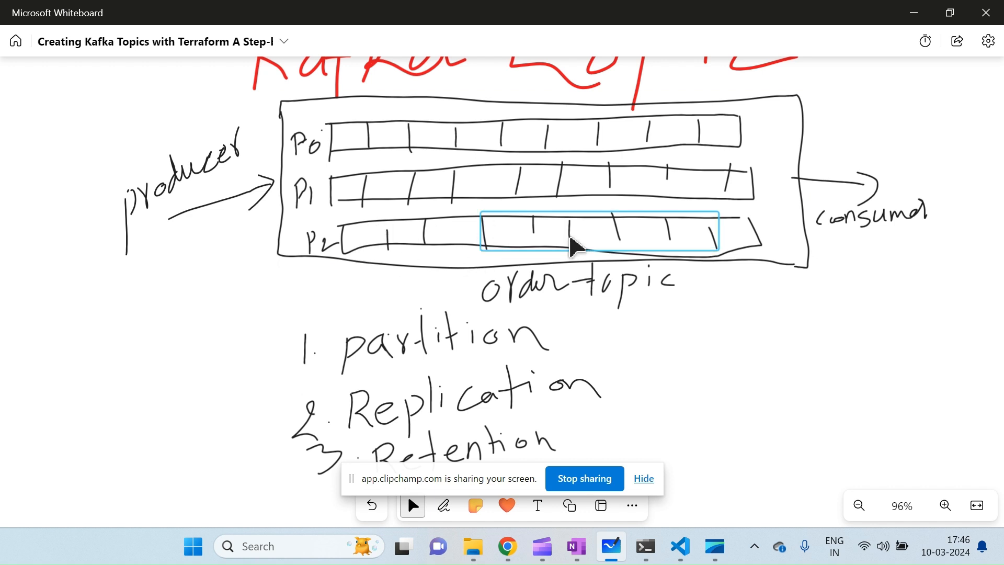
{"action": "mouse_move", "coordinate": [670, 237]}
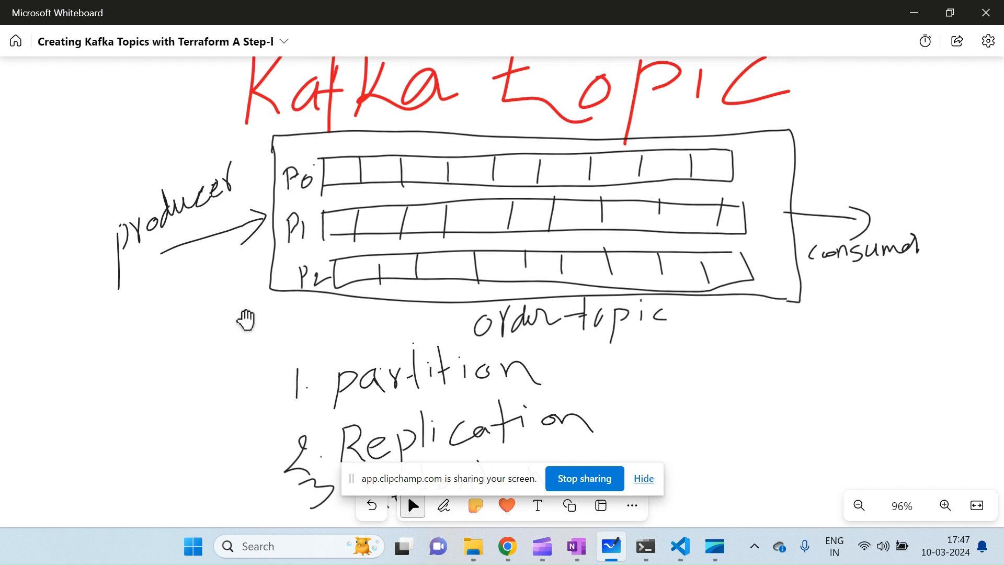
{"action": "mouse_move", "coordinate": [220, 381]}
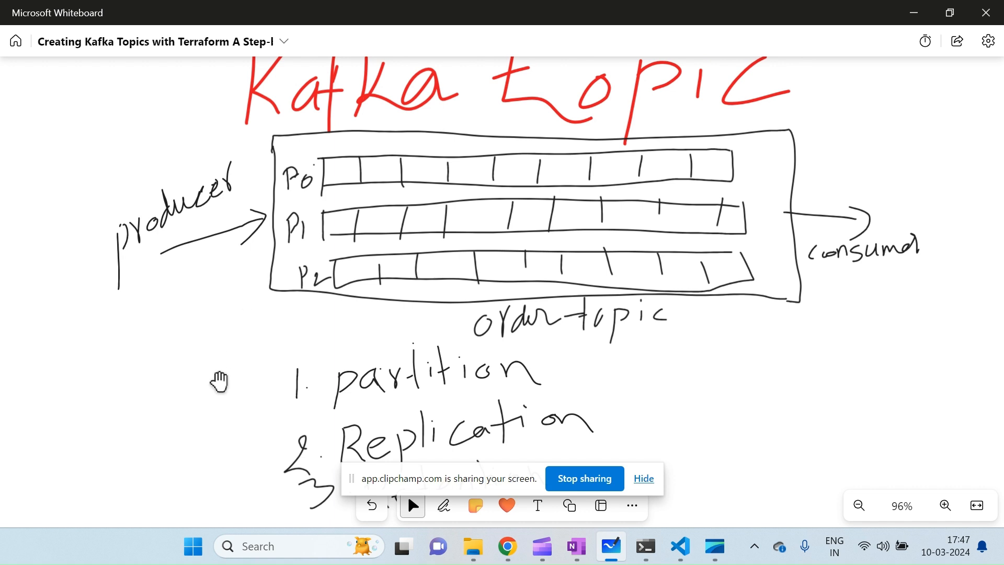
{"action": "mouse_move", "coordinate": [220, 412]}
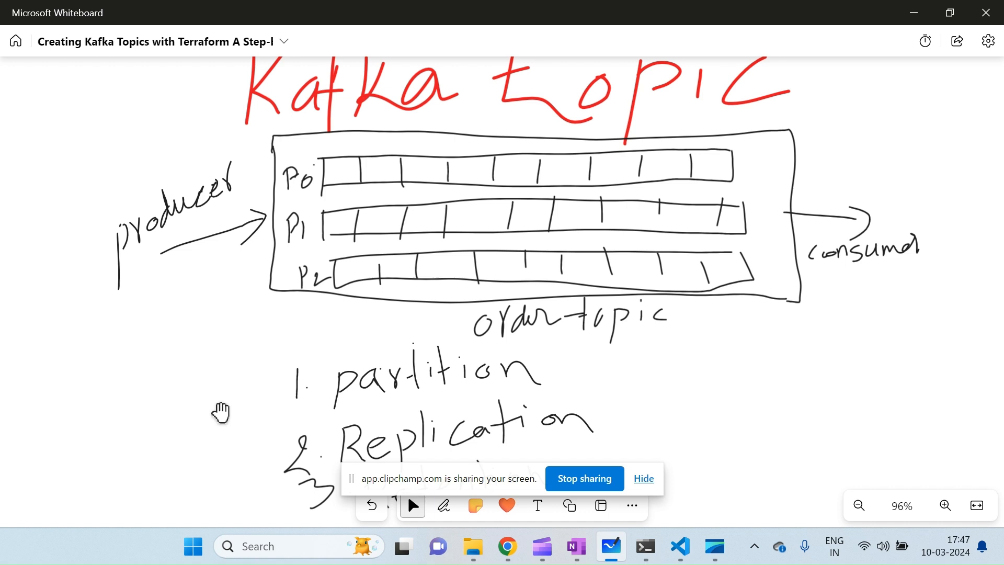
- Scroll the Mongey/kafka provider docs in Chrome to the Example Usage provider configuration
{"action": "scroll", "scroll_direction": "down", "scroll_amount": 3}
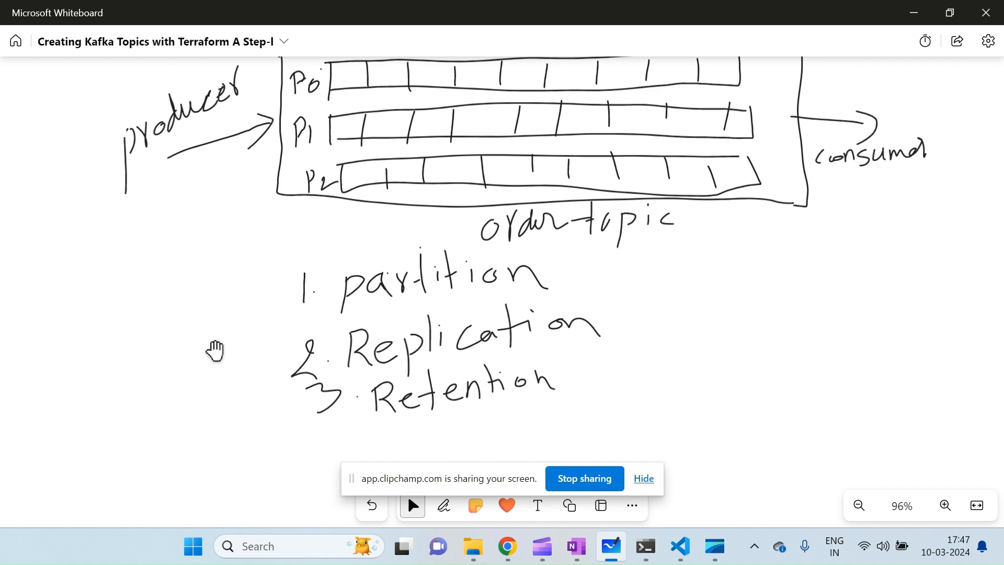
{"action": "mouse_move", "coordinate": [507, 546]}
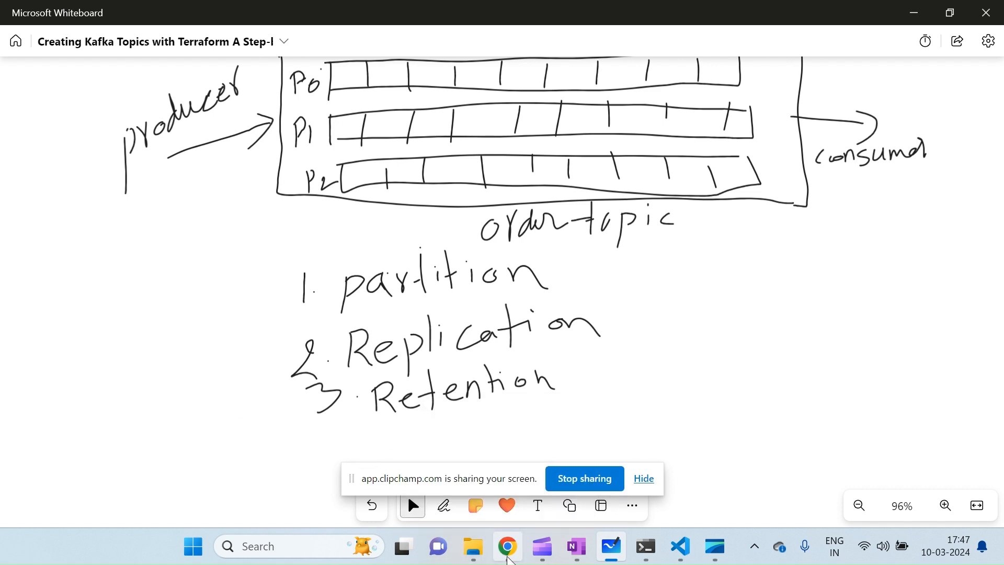
{"action": "left_click", "coordinate": [507, 546]}
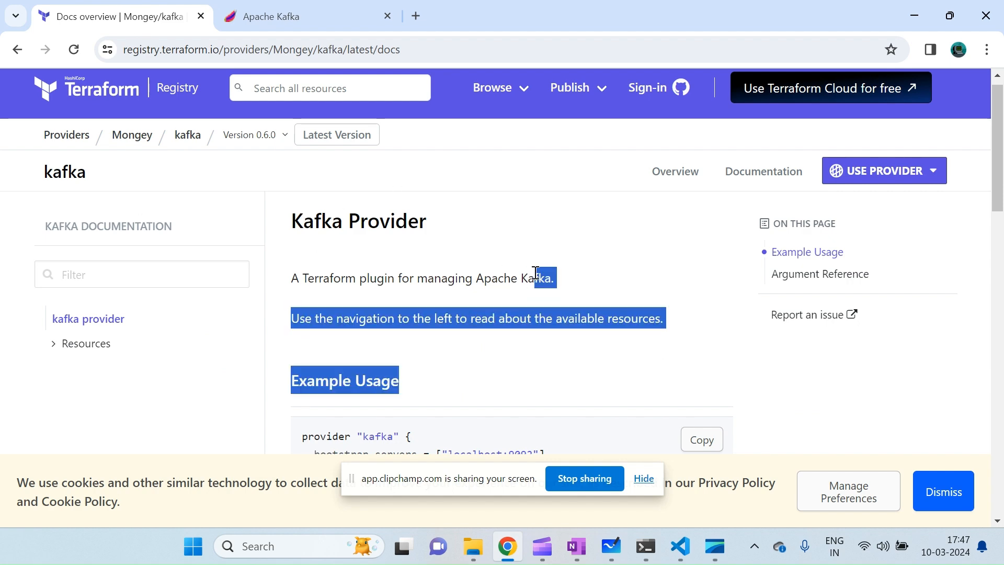
{"action": "scroll", "scroll_direction": "down", "scroll_amount": 3}
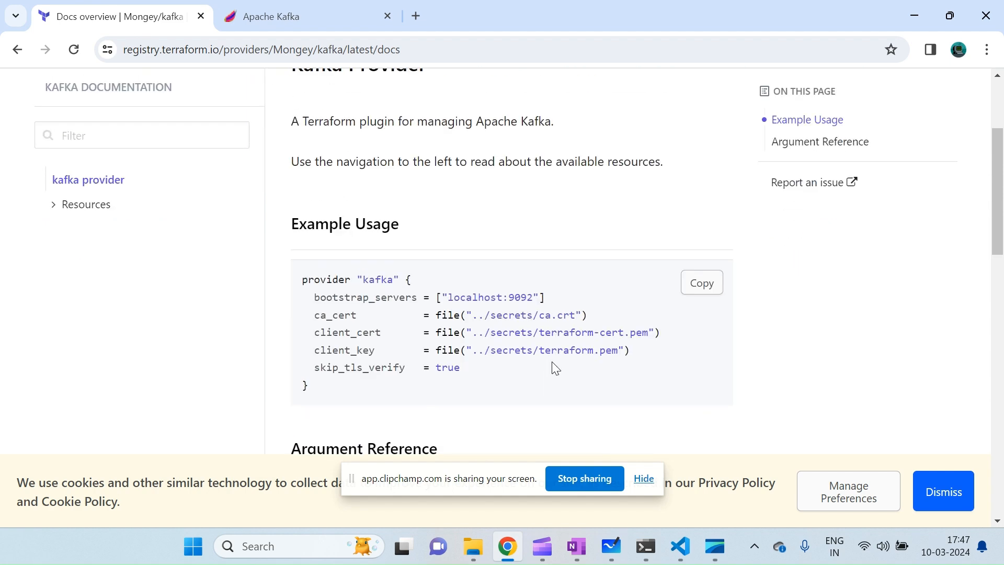
{"action": "mouse_move", "coordinate": [517, 331]}
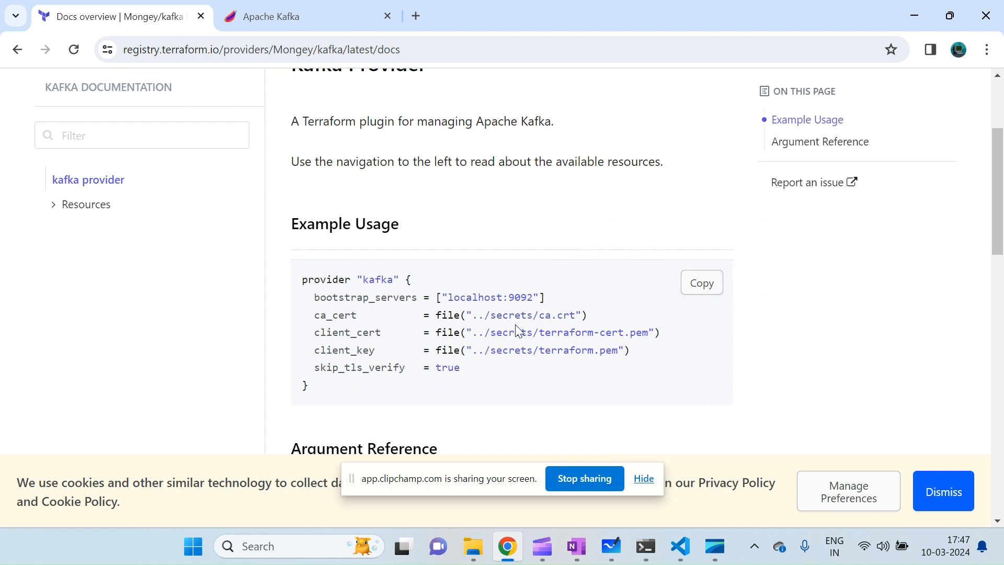
{"action": "mouse_move", "coordinate": [635, 349]}
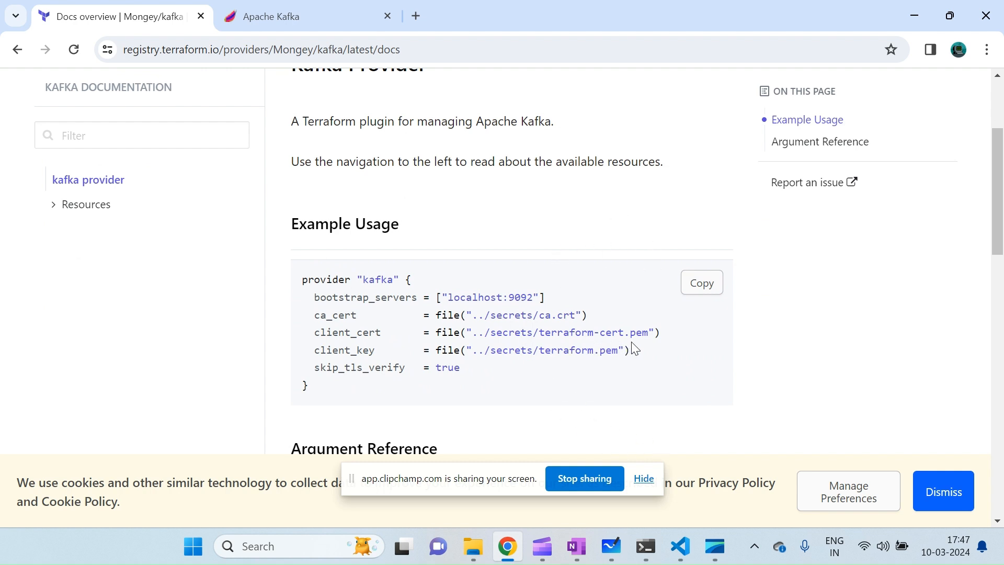
{"action": "mouse_move", "coordinate": [679, 547]}
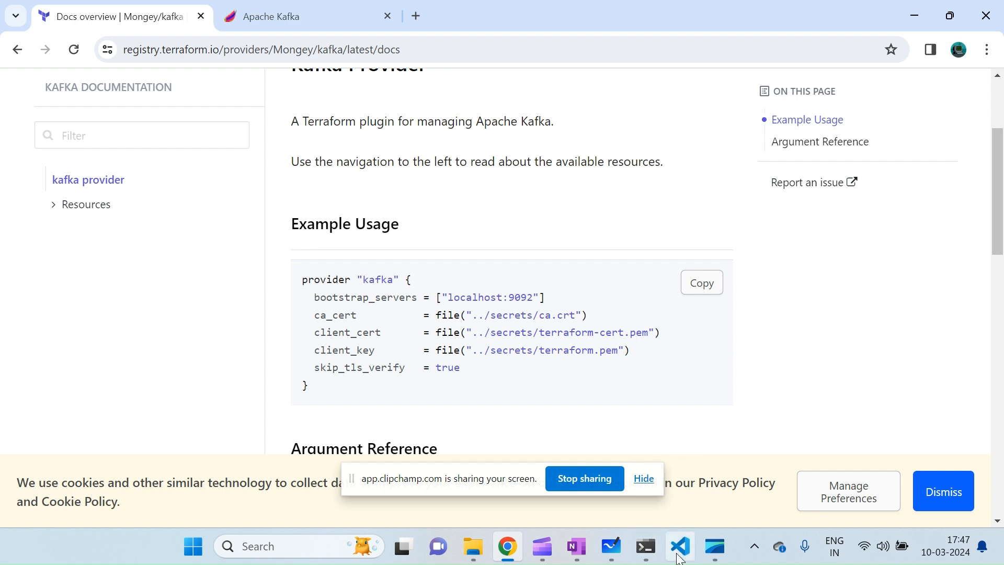
- Create a new main.tf file in the topic folder from the VS Code Explorer
{"action": "left_click", "coordinate": [679, 546]}
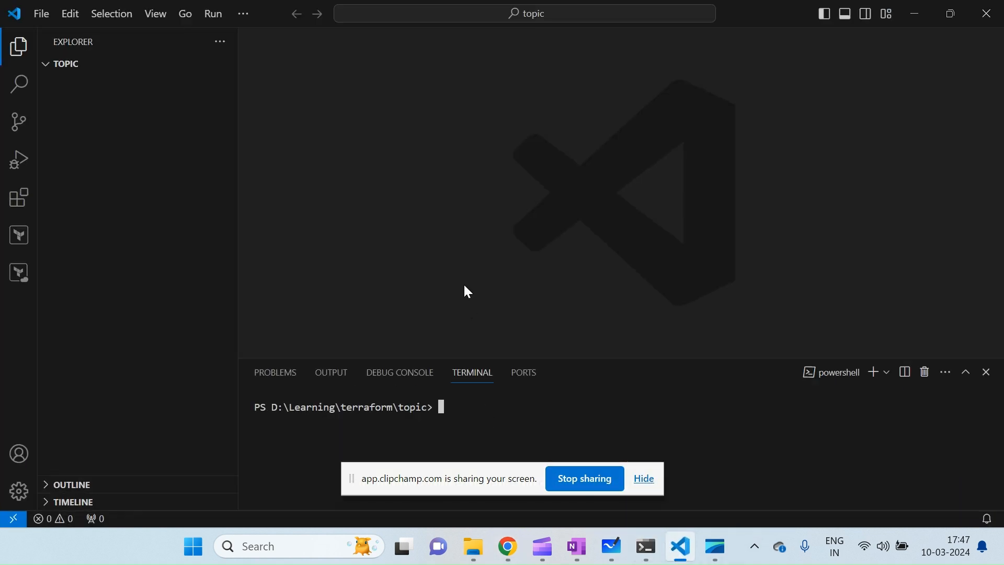
{"action": "mouse_move", "coordinate": [263, 252]}
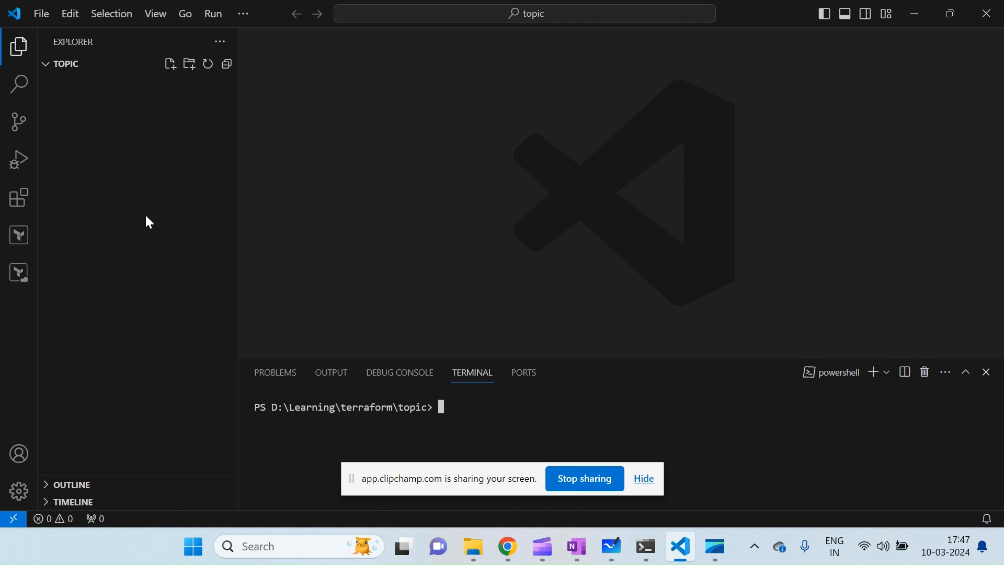
{"action": "left_click", "coordinate": [171, 63]}
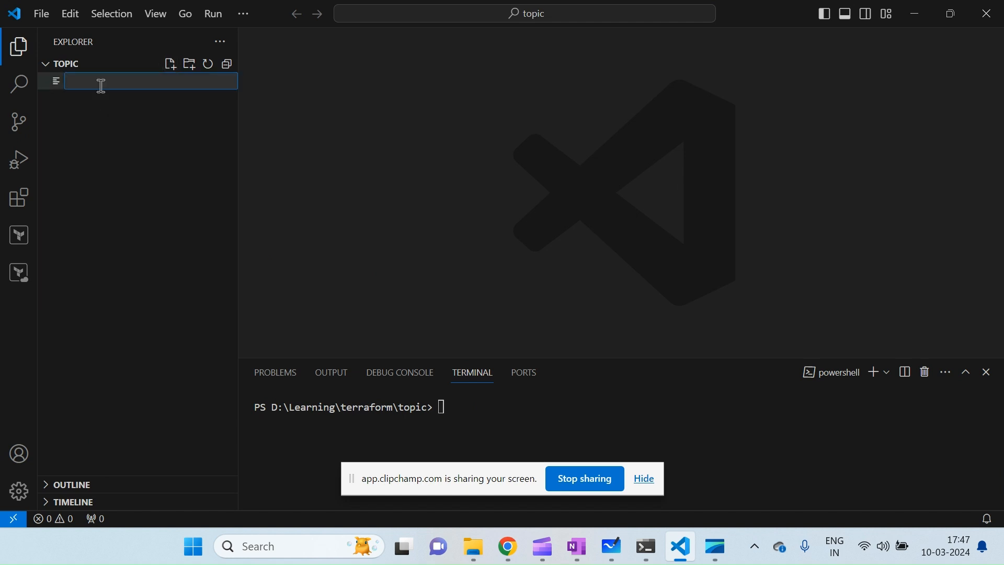
{"action": "type", "text": "mai"}
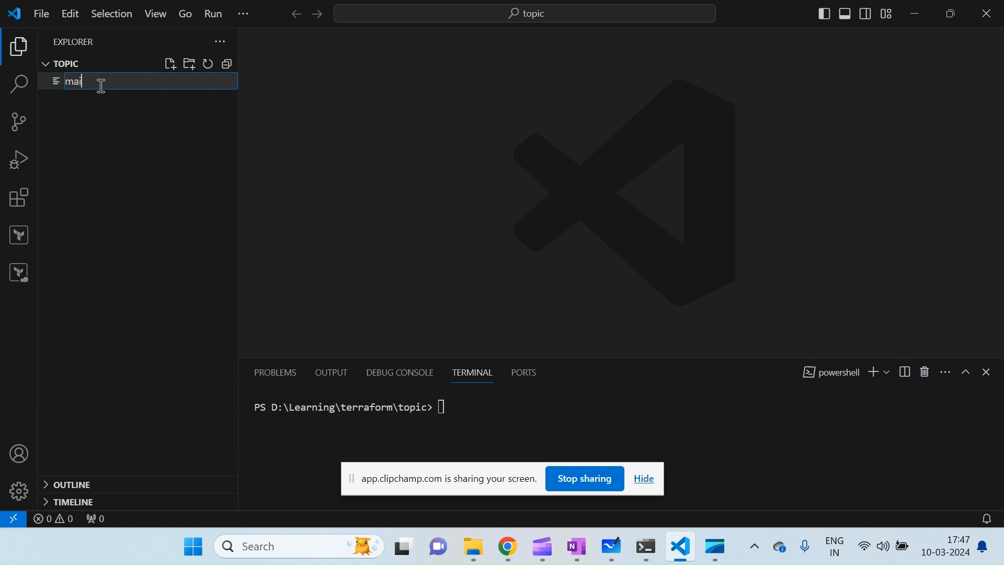
{"action": "type", "text": "n.tf"}
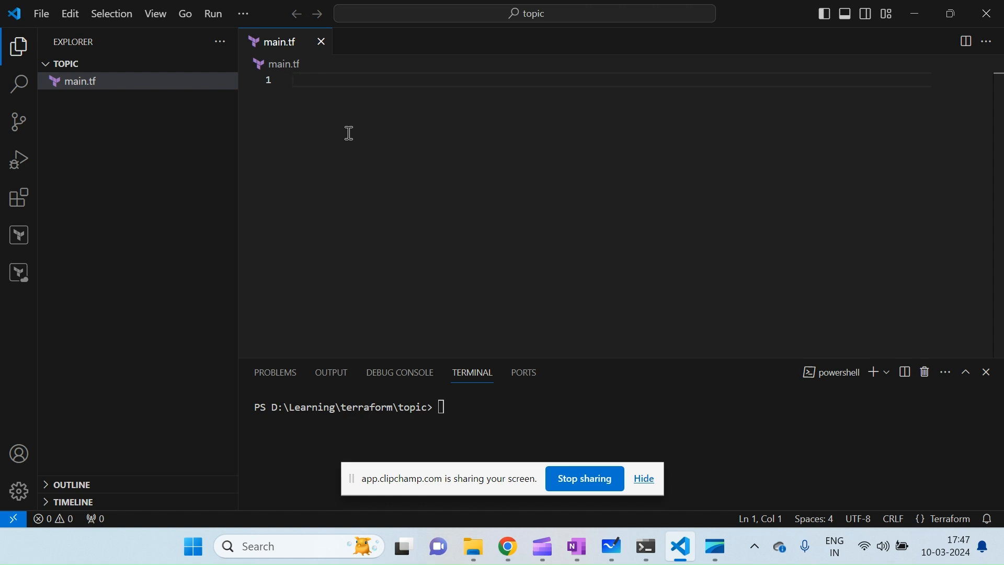
- Write a terraform required_providers block declaring kafka with source "Mongey/kafka"
{"action": "type", "text": "terraform {"}
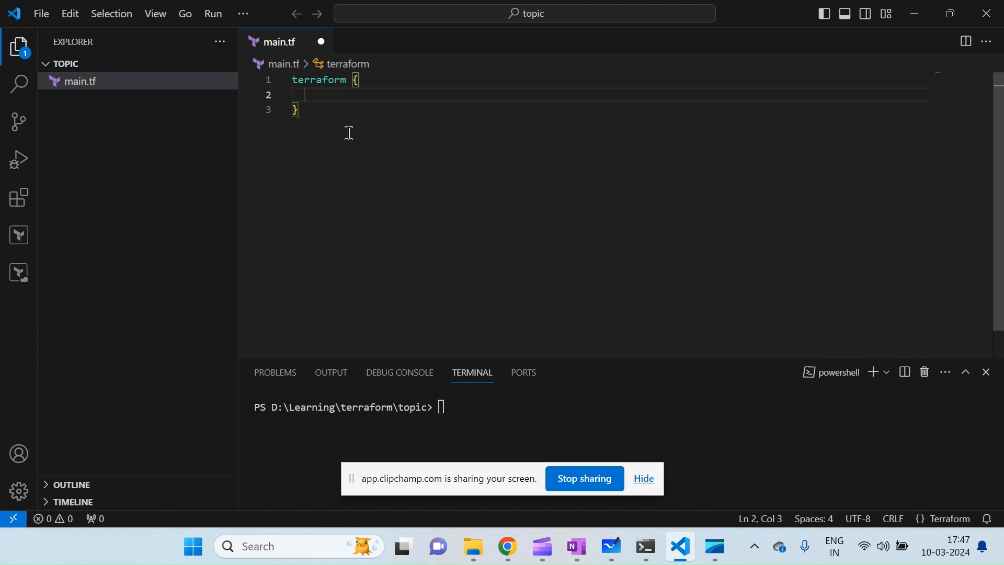
{"action": "type", "text": "required_providers {"}
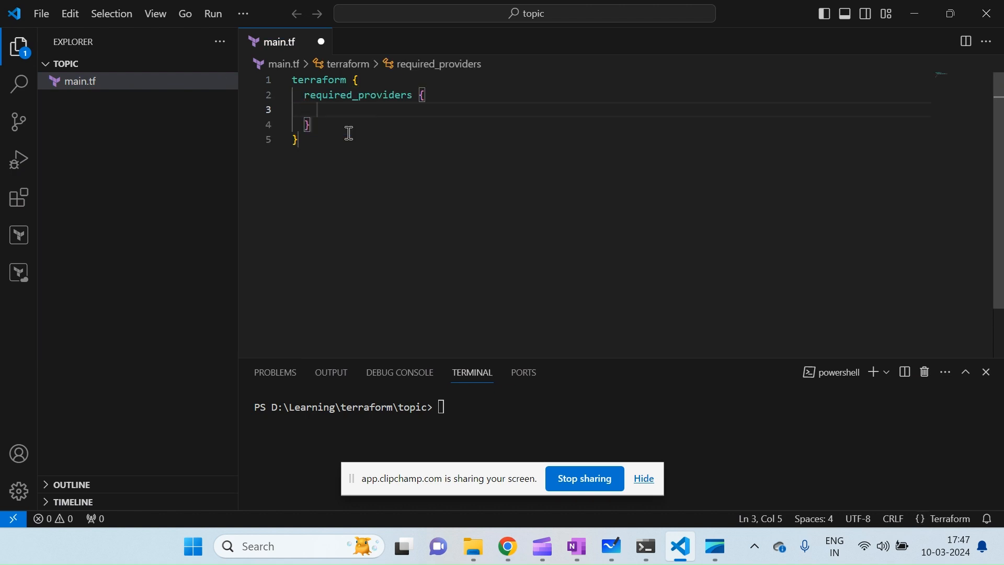
{"action": "type", "text": "kaf"}
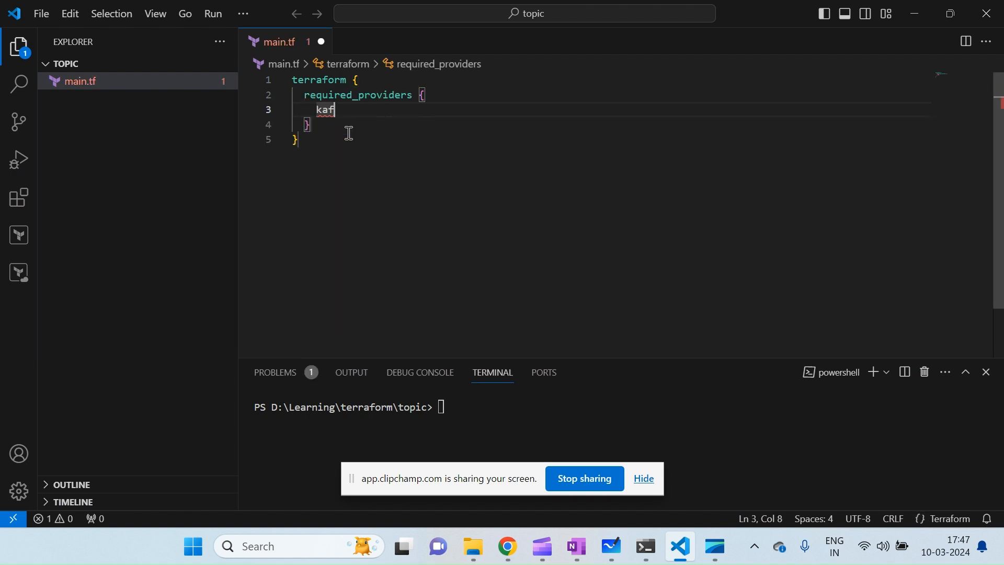
{"action": "type", "text": "ka = {}"}
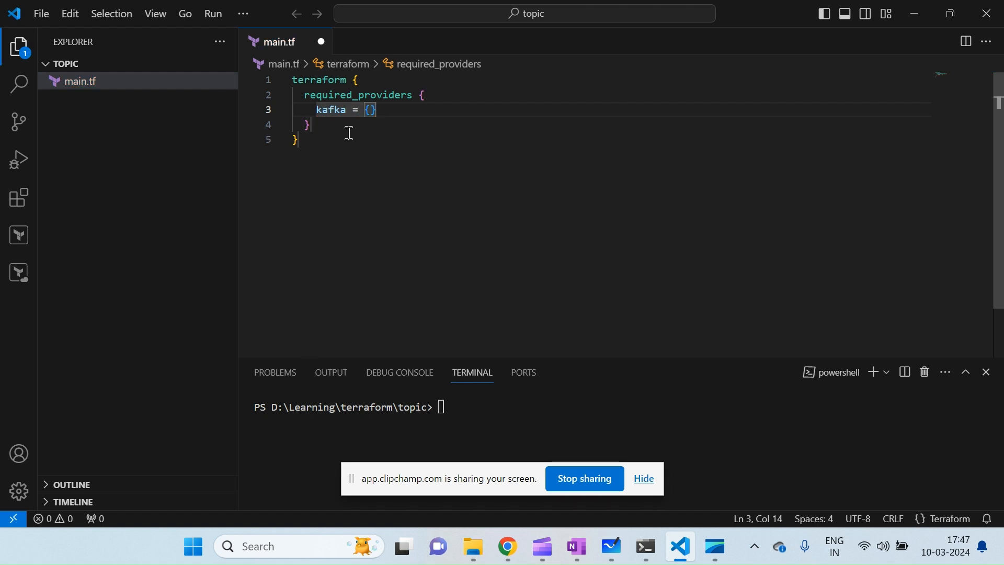
{"action": "type", "text": "s"}
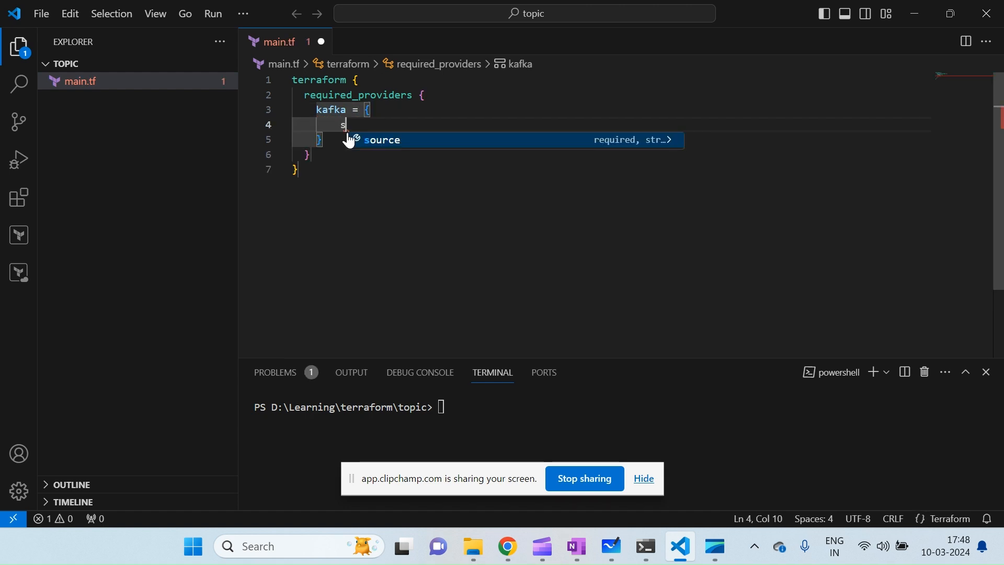
{"action": "left_click", "coordinate": [382, 140]}
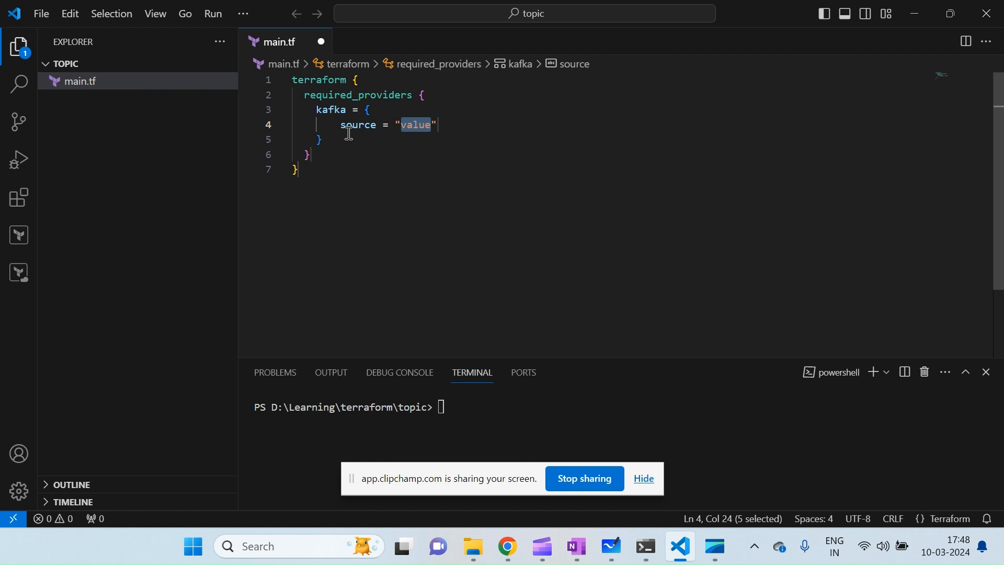
{"action": "type", "text": "Monge"}
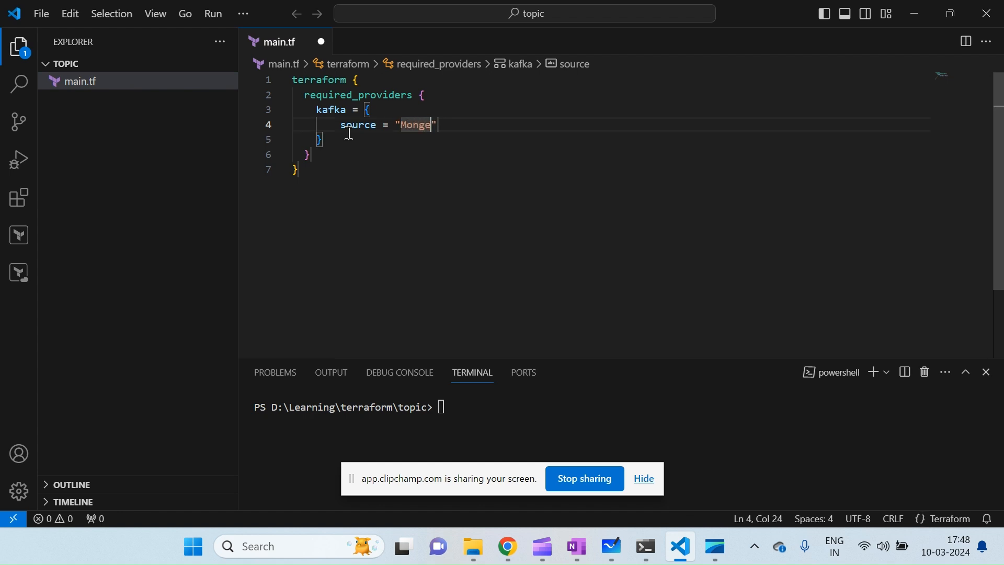
{"action": "type", "text": "/kaf"}
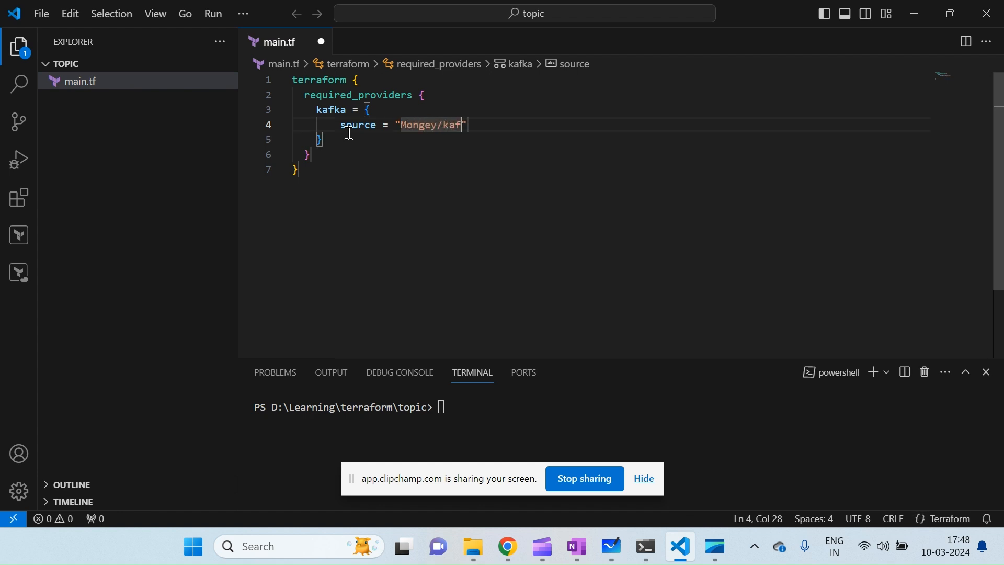
{"action": "type", "text": "ka"}
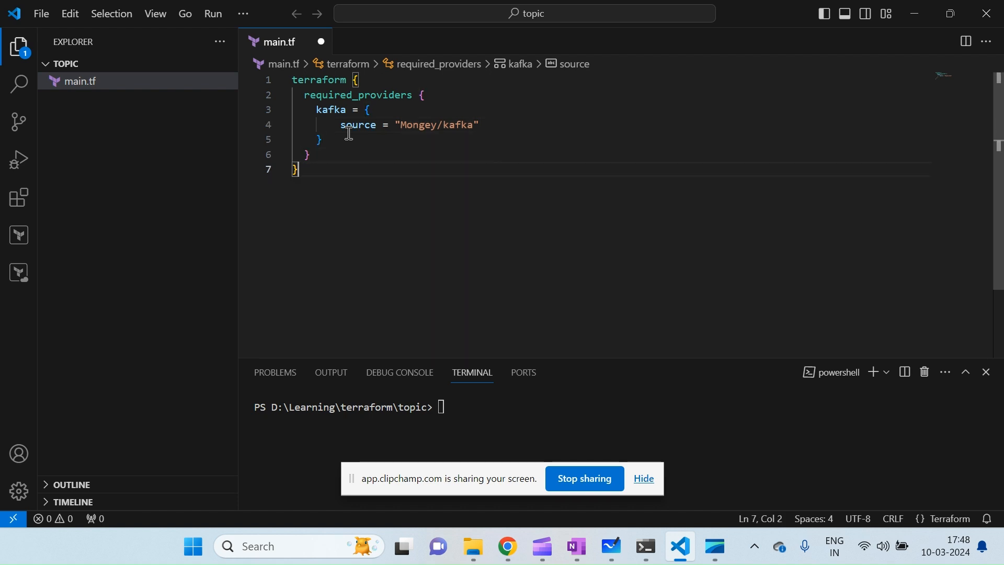
{"action": "key", "text": "enter"}
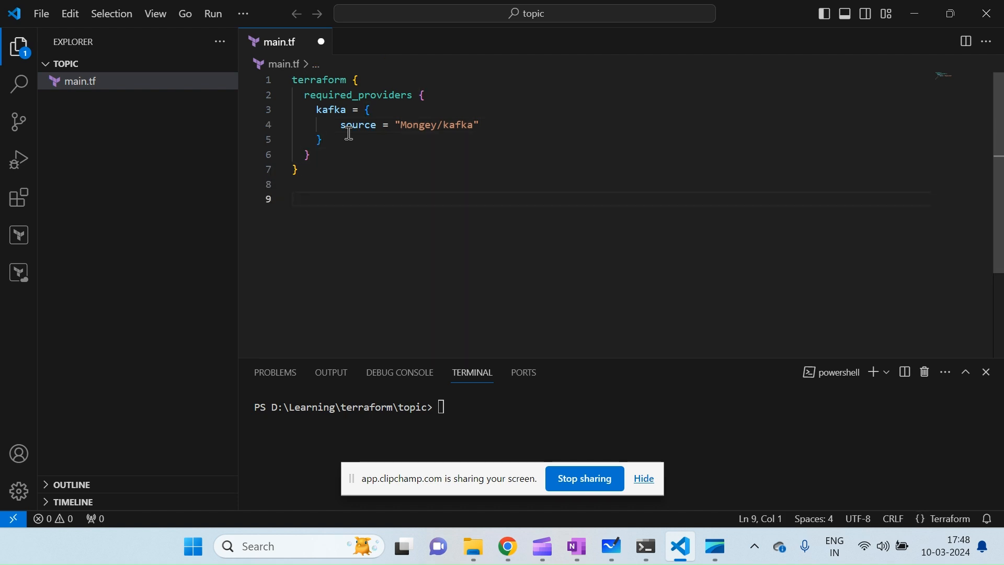
- Add a provider "kafka" block with bootstrap_servers = ["localhost:9092"]
{"action": "type", "text": "provider \"\" {"}
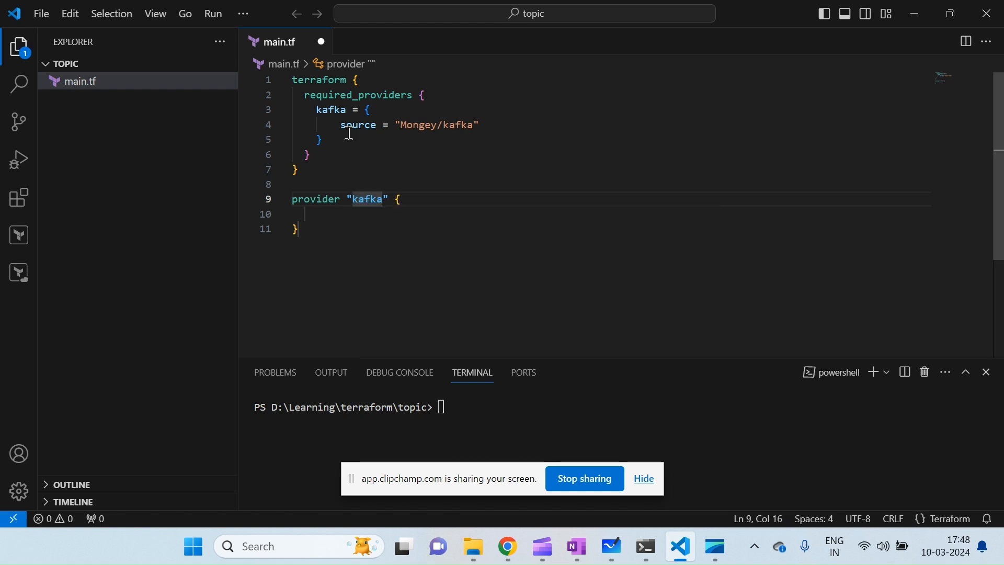
{"action": "left_click", "coordinate": [304, 214]}
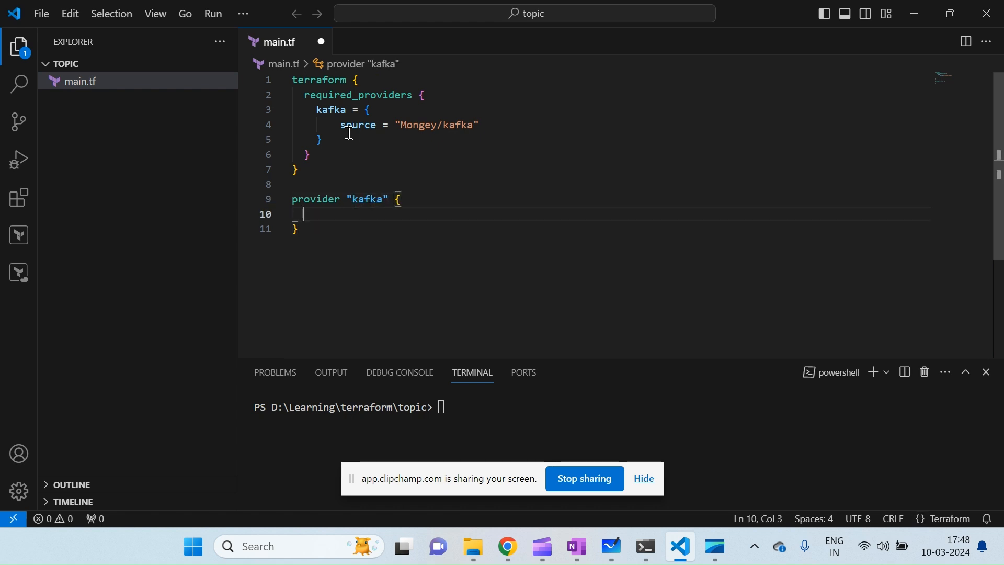
{"action": "type", "text": "b"}
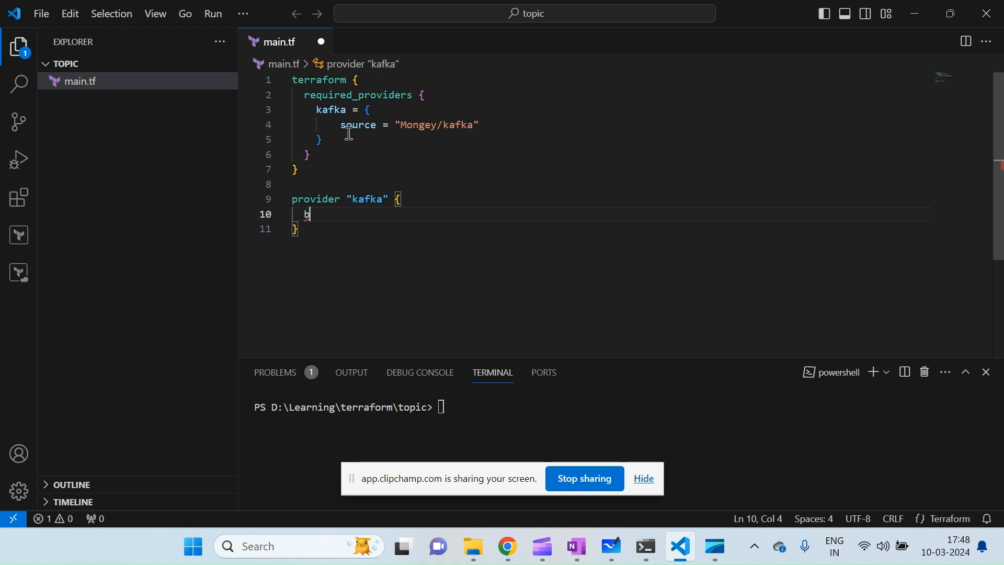
{"action": "type", "text": "oo"}
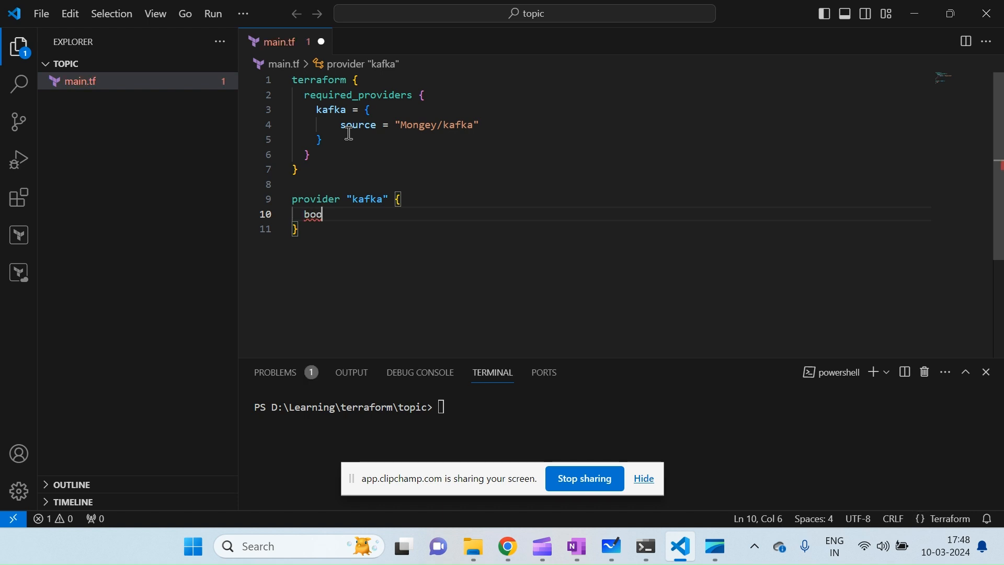
{"action": "type", "text": "tstrap_servers"}
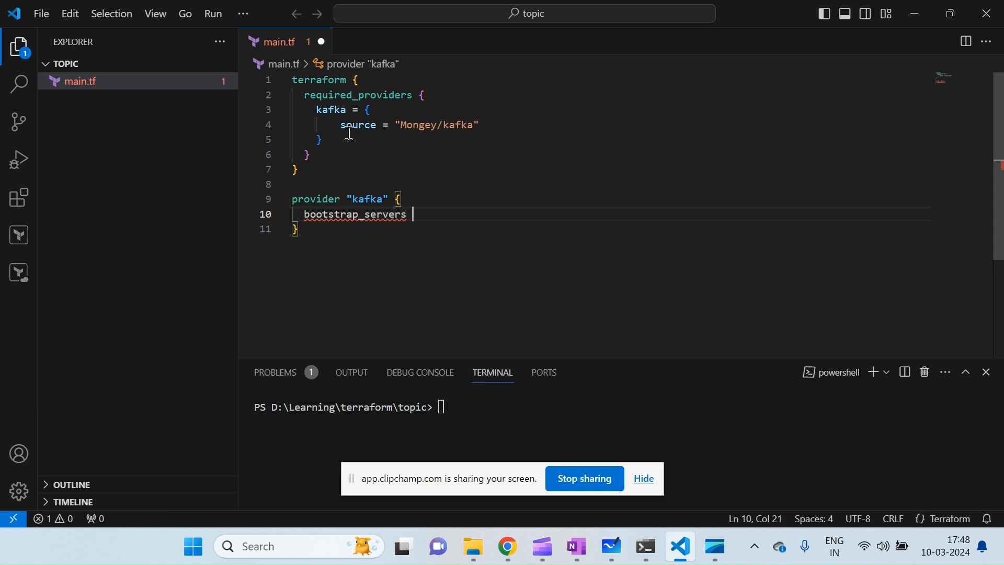
{"action": "type", "text": "= []"}
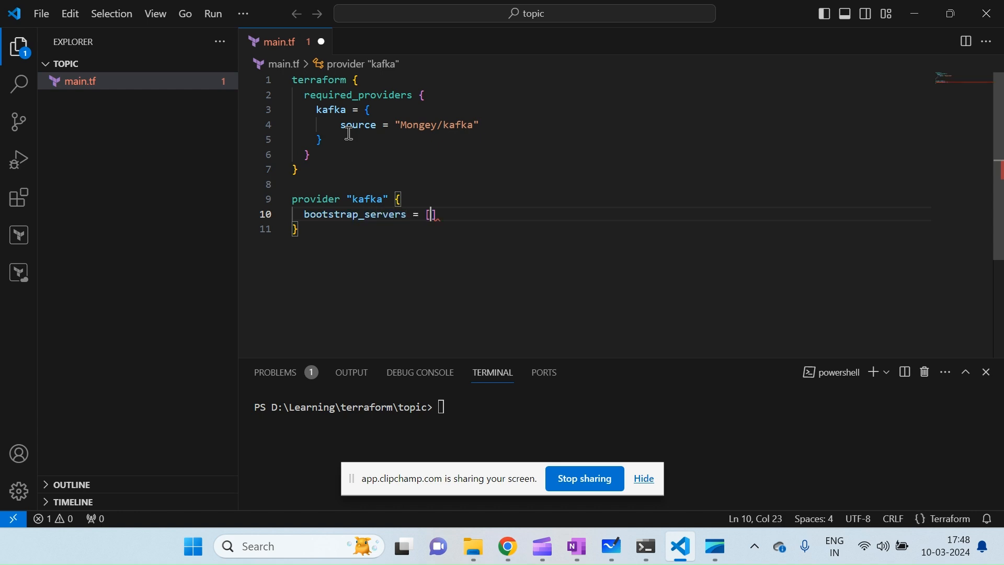
{"action": "type", "text": "\"lo\""}
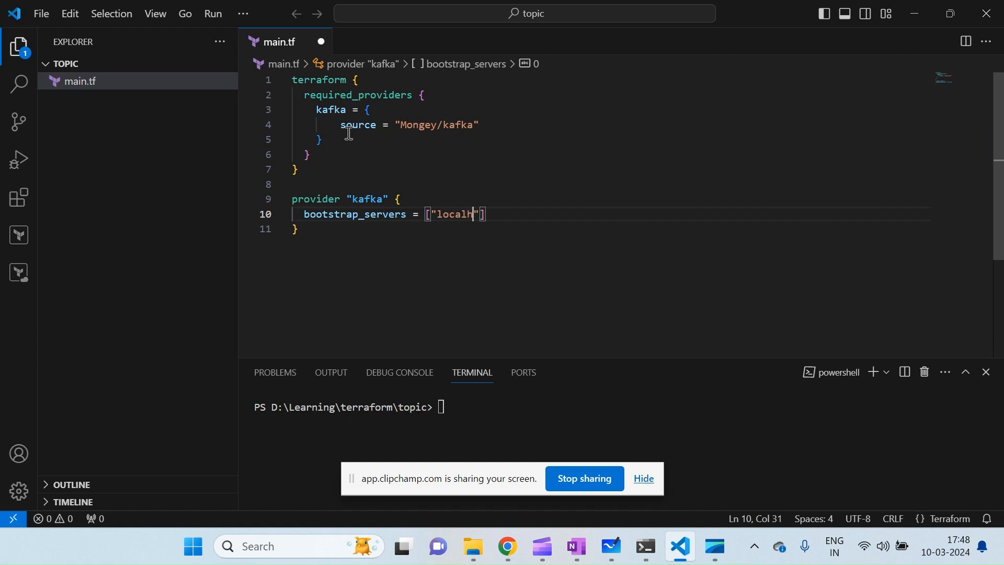
{"action": "type", "text": "ost:"}
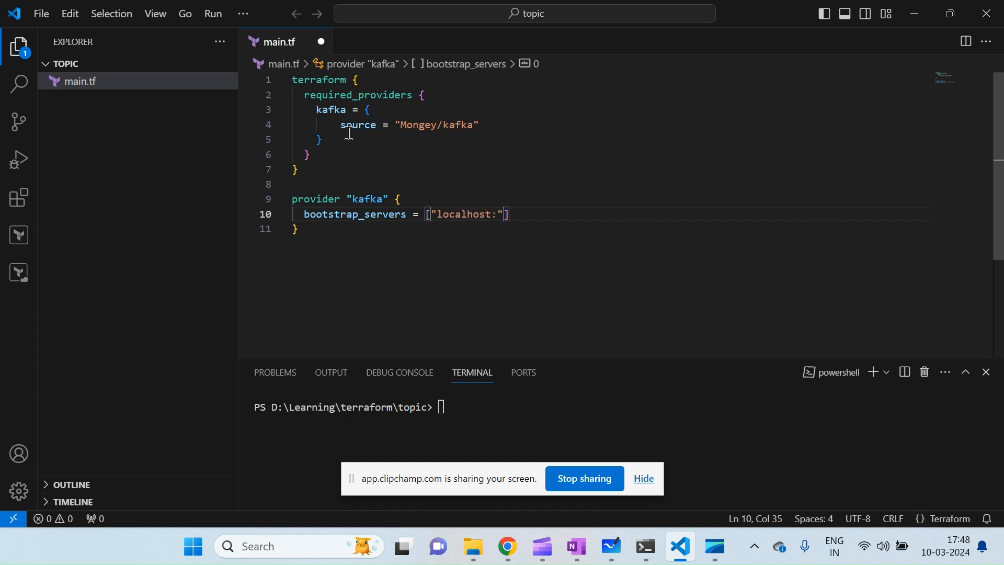
{"action": "type", "text": "9092"}
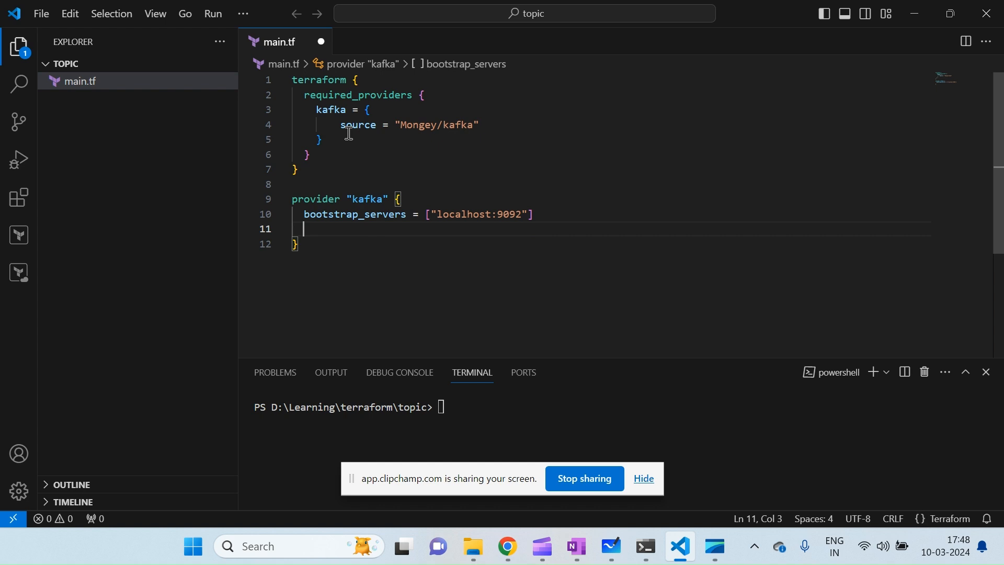
- Set tls_enabled = false inside the kafka provider block
{"action": "type", "text": "tls_en"}
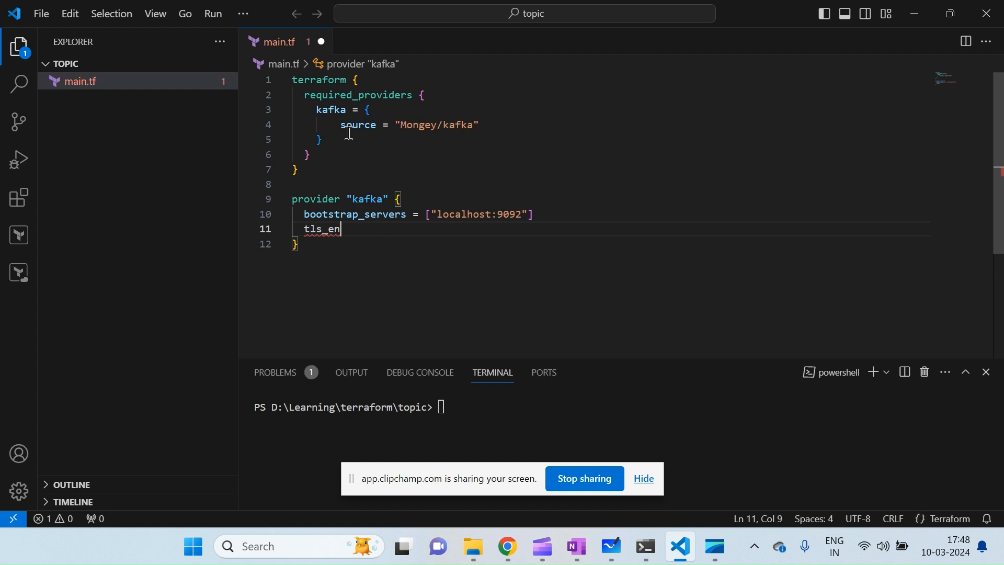
{"action": "type", "text": "abled = f"}
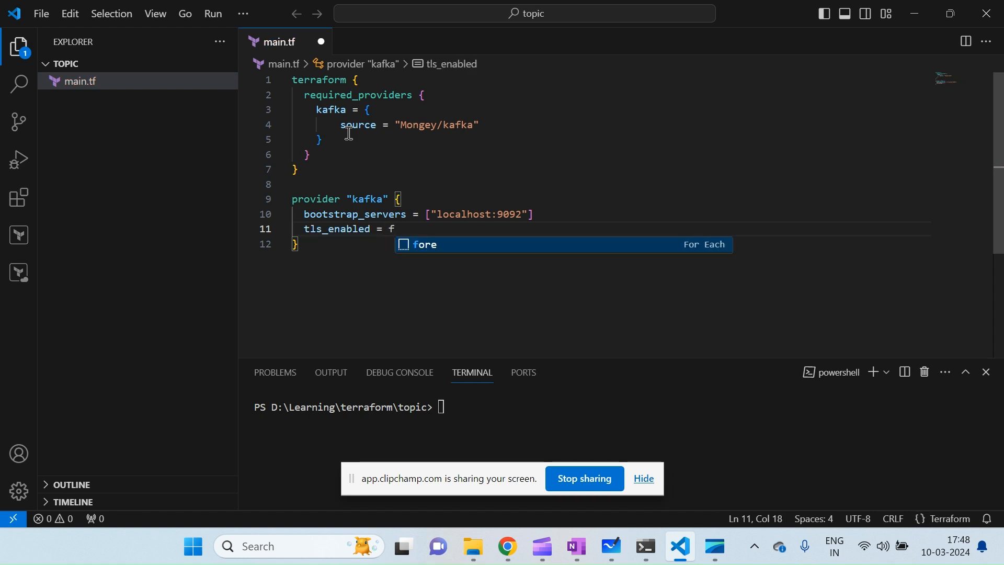
{"action": "type", "text": "a"}
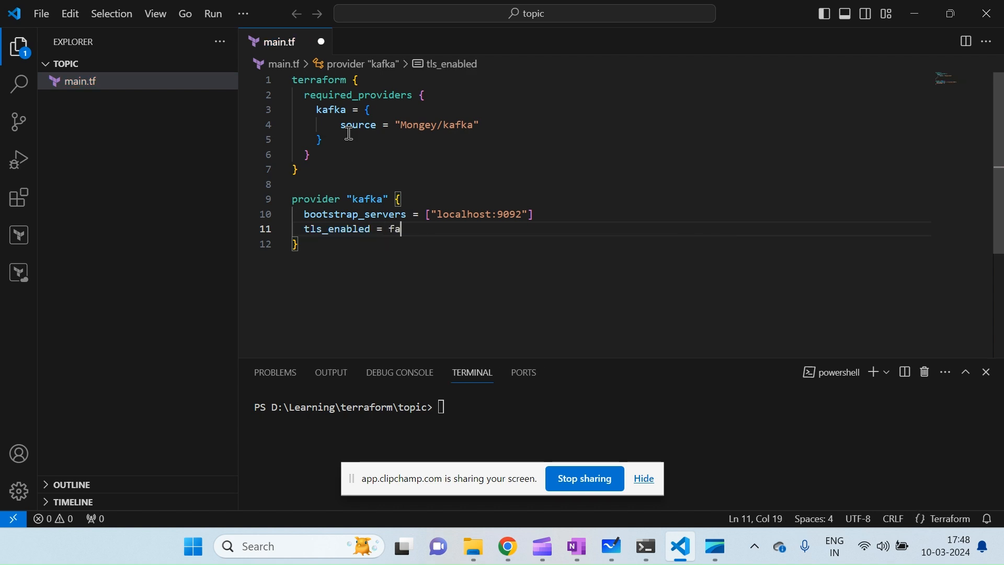
{"action": "type", "text": "lse"}
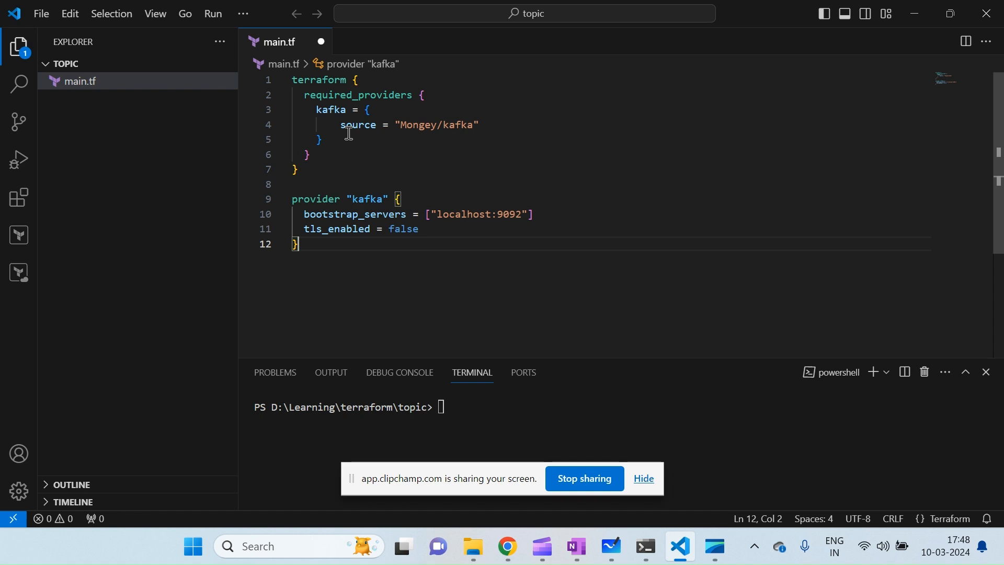
{"action": "key", "text": "Enter"}
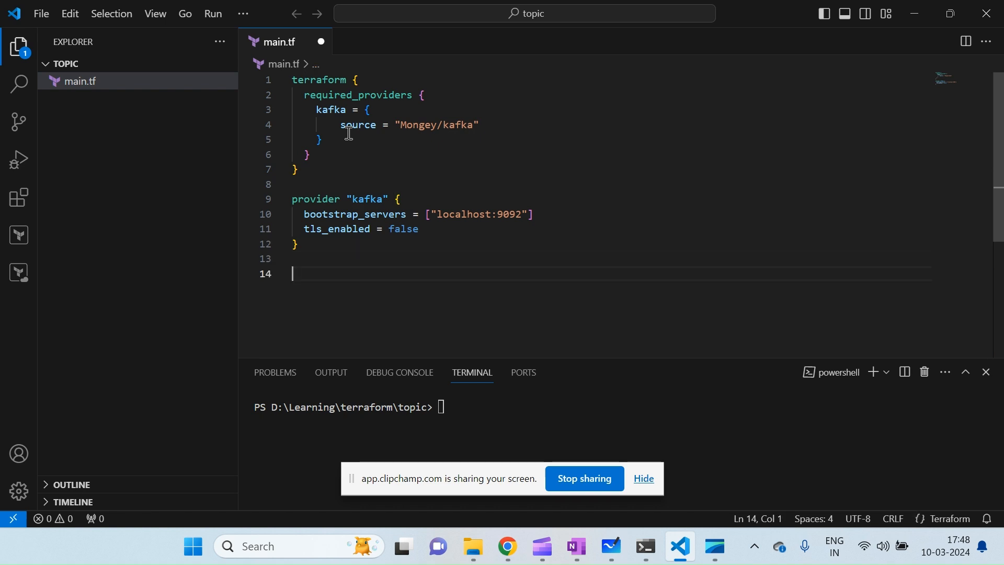
- Insert a resource block typed kafka_topic and labelled sales in main.tf
{"action": "left_click", "coordinate": [298, 243]}
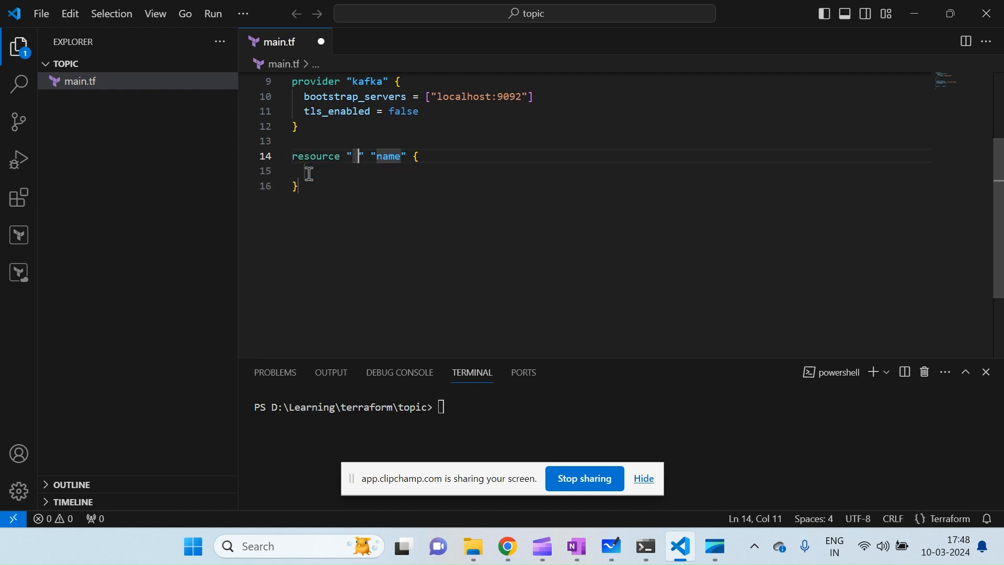
{"action": "type", "text": "kakf"}
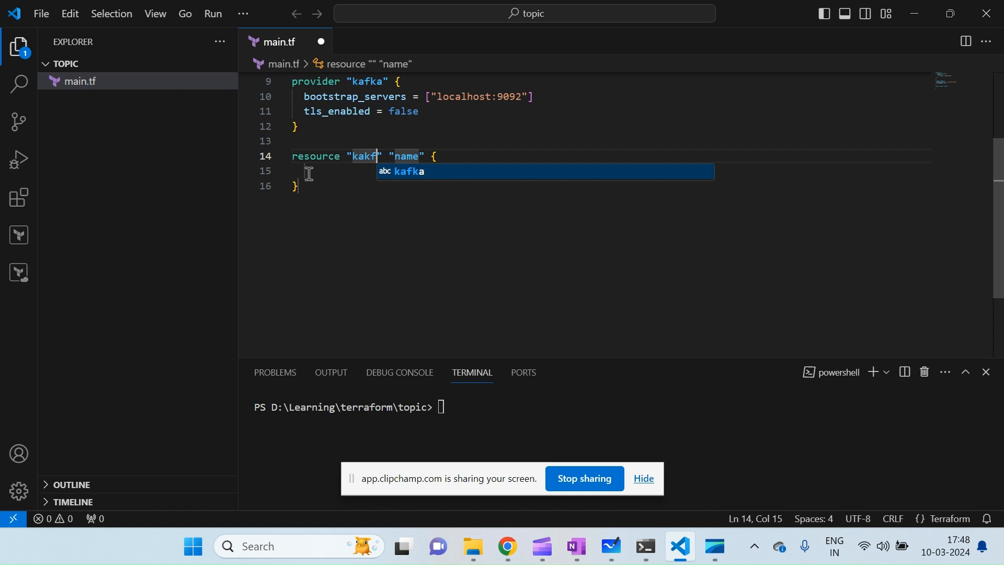
{"action": "type", "text": "a"}
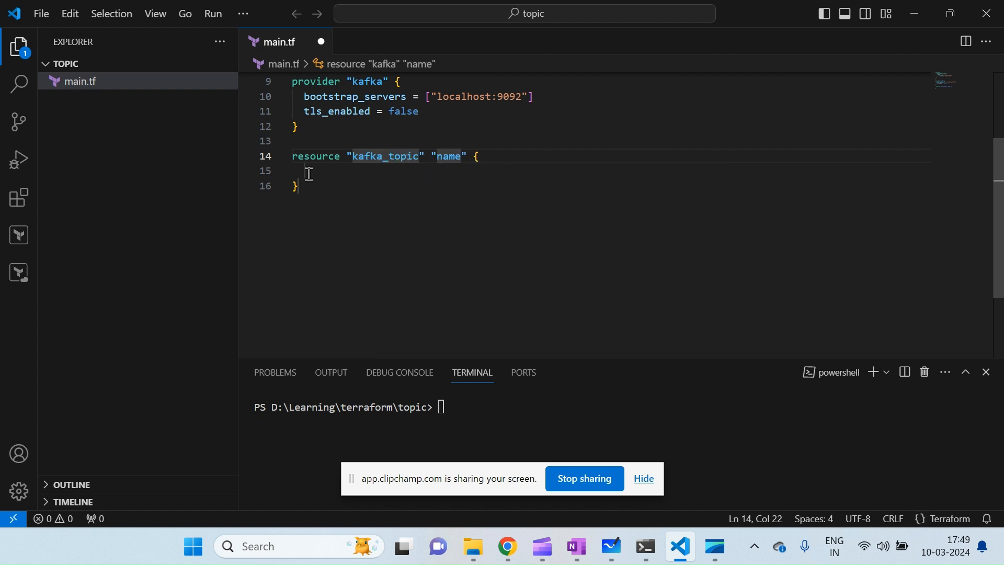
{"action": "double_click", "coordinate": [448, 157]}
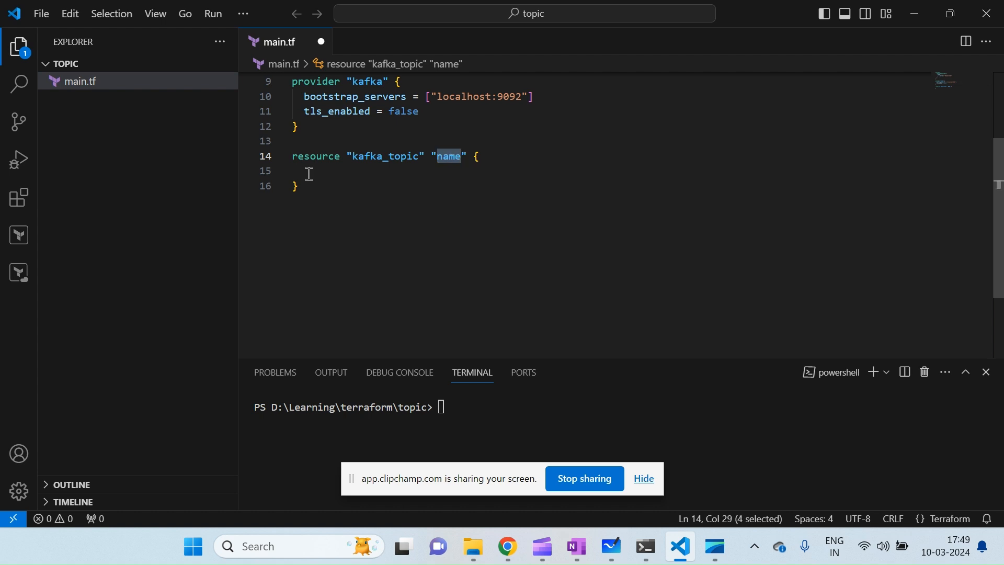
{"action": "type", "text": "slaes"}
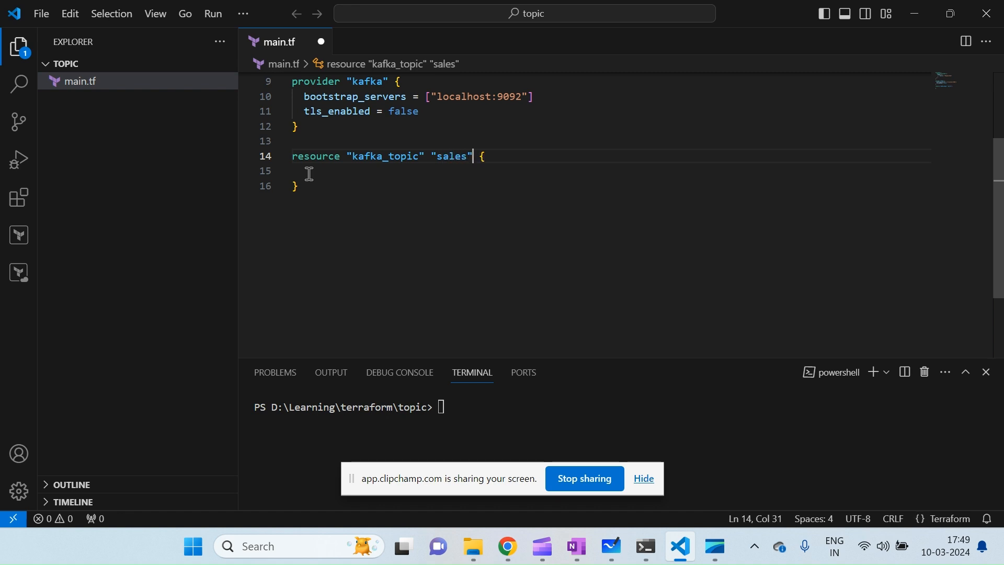
{"action": "type", "text": "nam"}
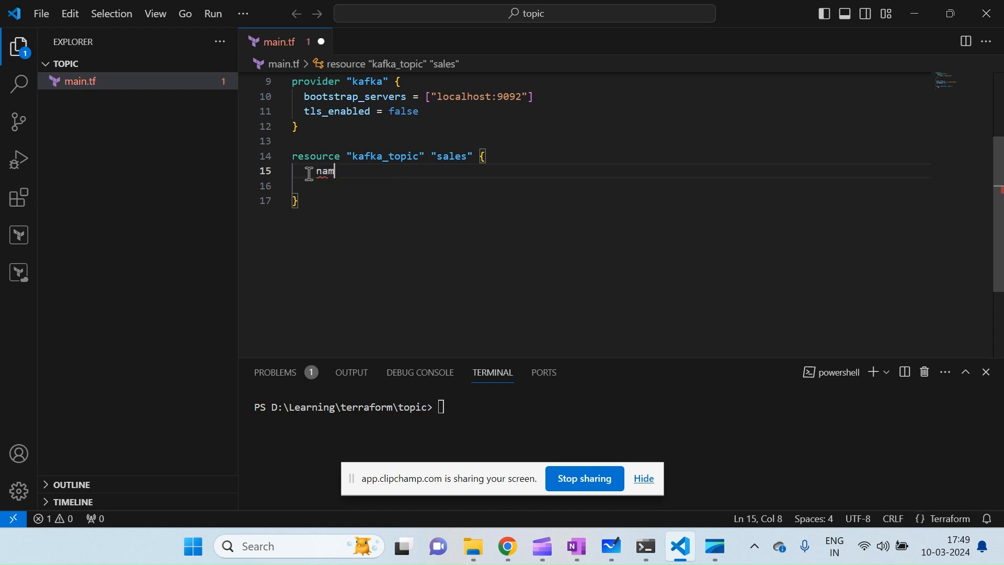
- Set the topic's name to "sales-topic" and replication_factor to 1
{"action": "key", "text": "Backspace"}
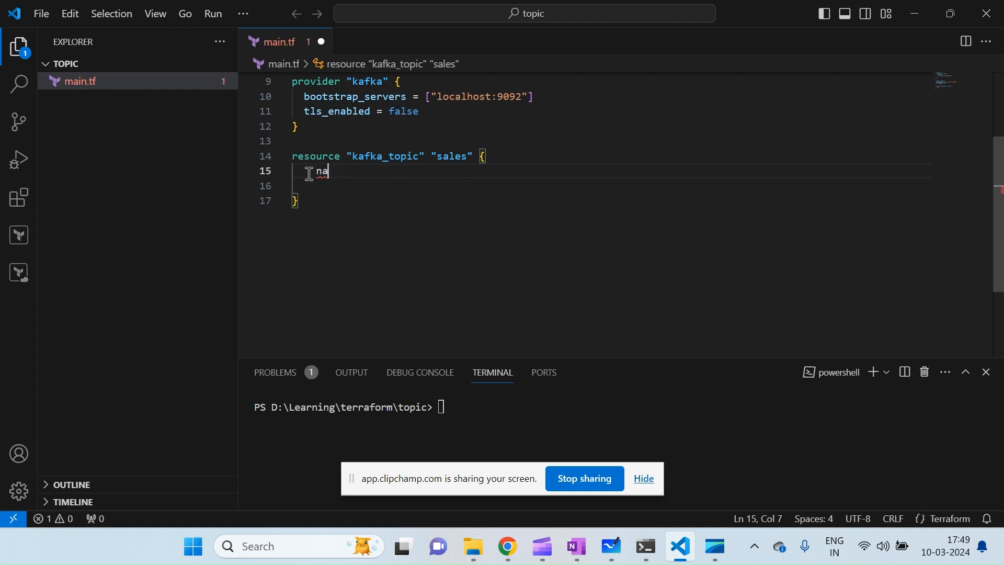
{"action": "type", "text": "me = \"\""}
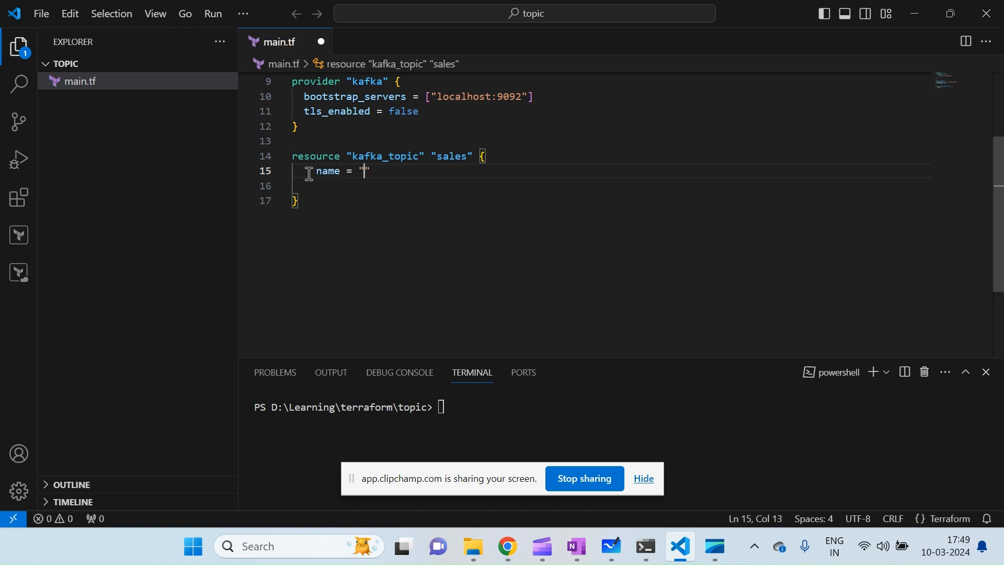
{"action": "type", "text": "sales-"}
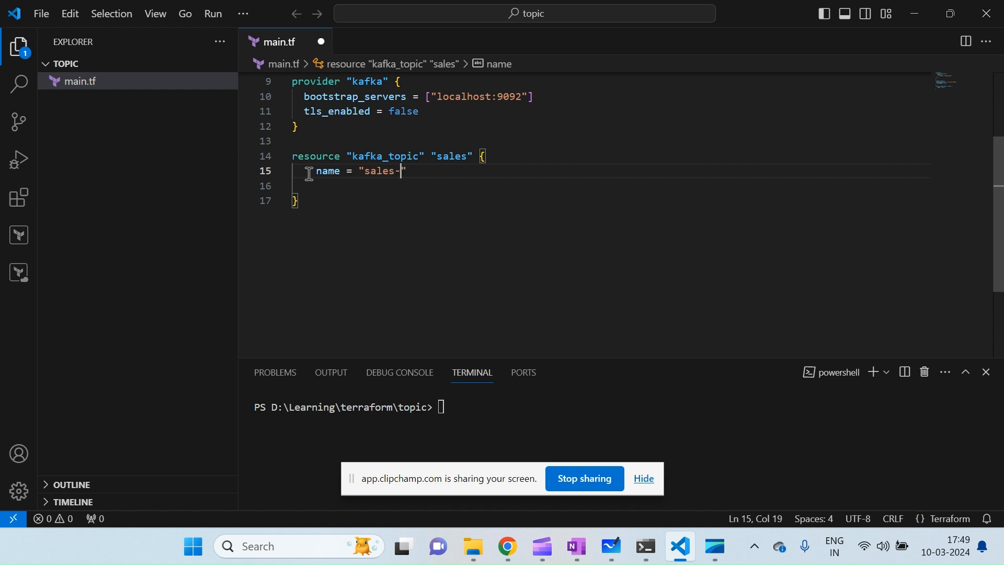
{"action": "type", "text": "topic"}
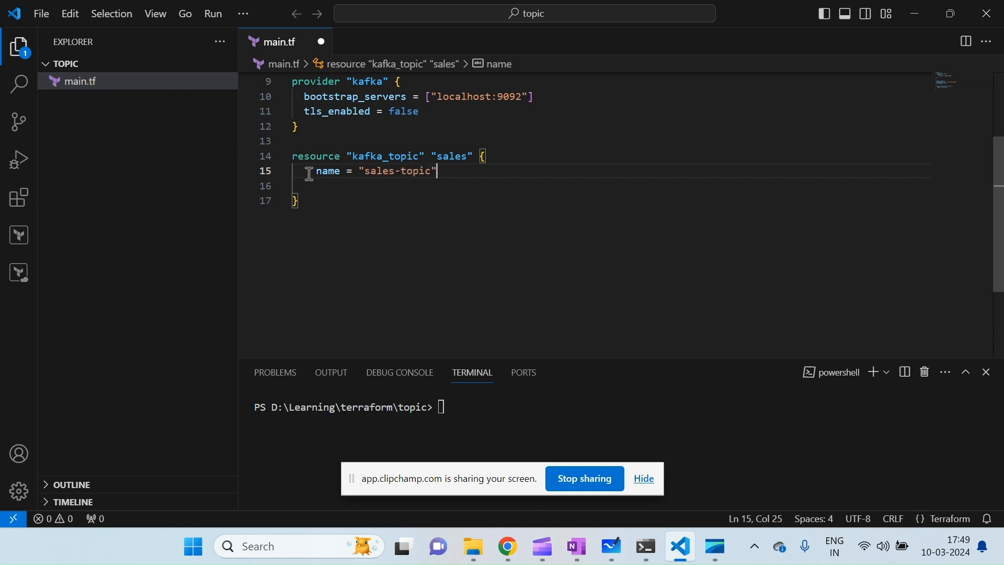
{"action": "type", "text": "replication"}
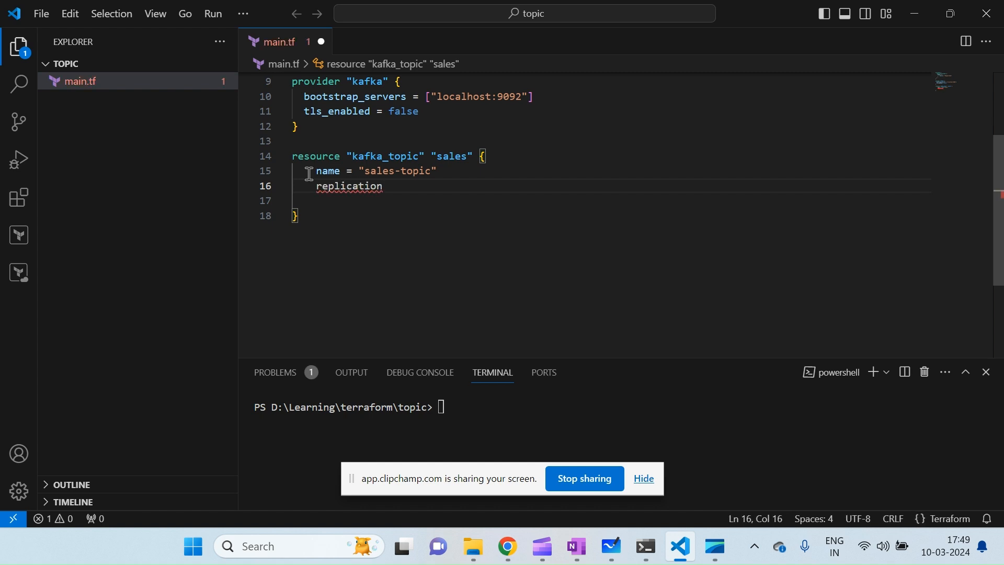
{"action": "type", "text": "_fa"}
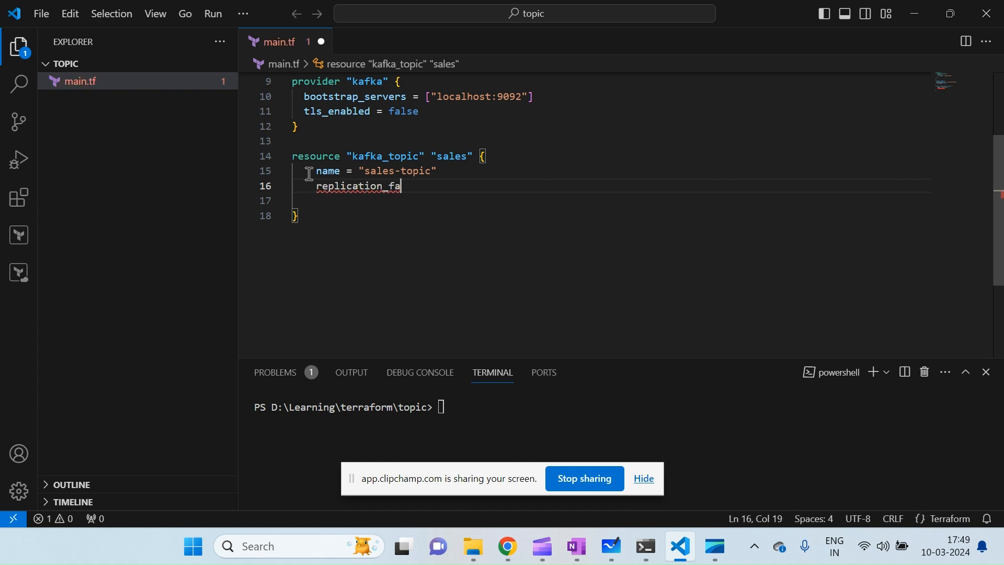
{"action": "type", "text": "ctor"}
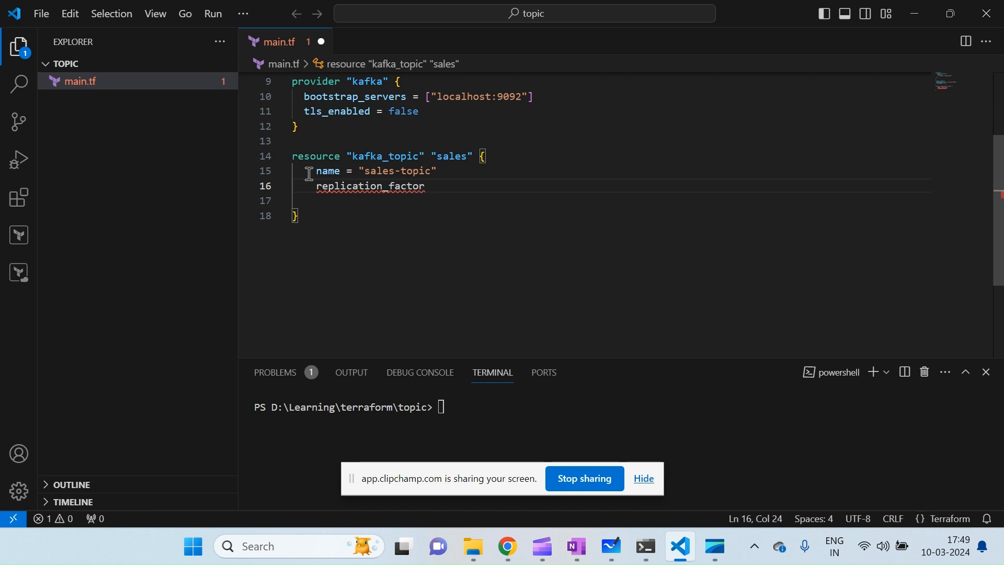
{"action": "type", "text": "= 1"}
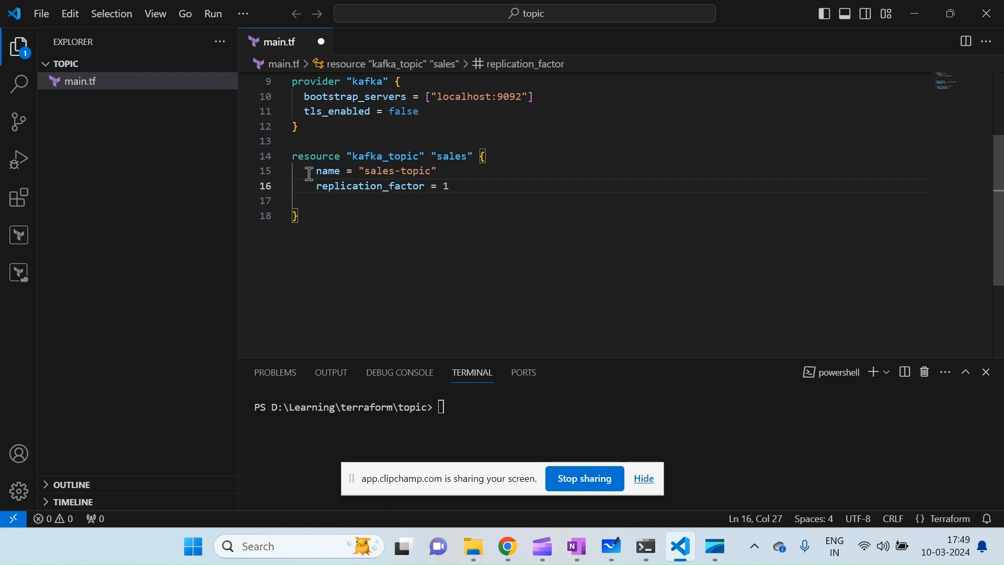
{"action": "key", "text": "Enter"}
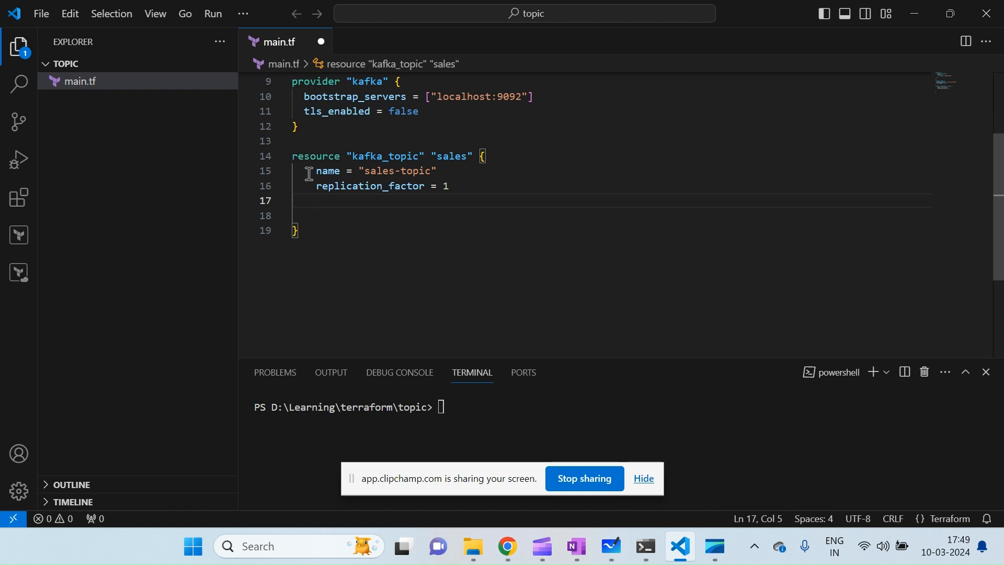
- Add partitions = 3 and an empty config block to the resource
{"action": "type", "text": "partiti"}
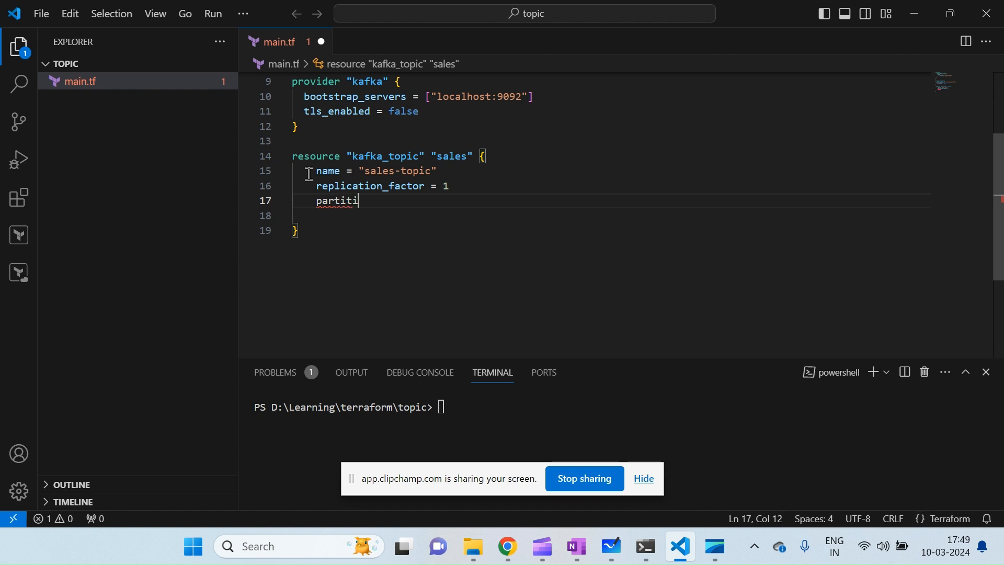
{"action": "type", "text": "ons ="}
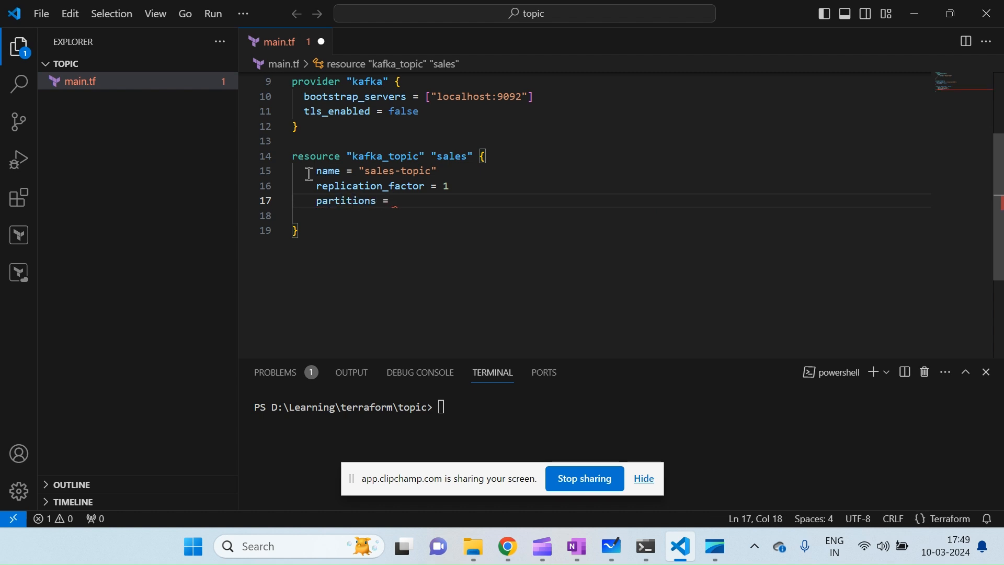
{"action": "type", "text": "3"}
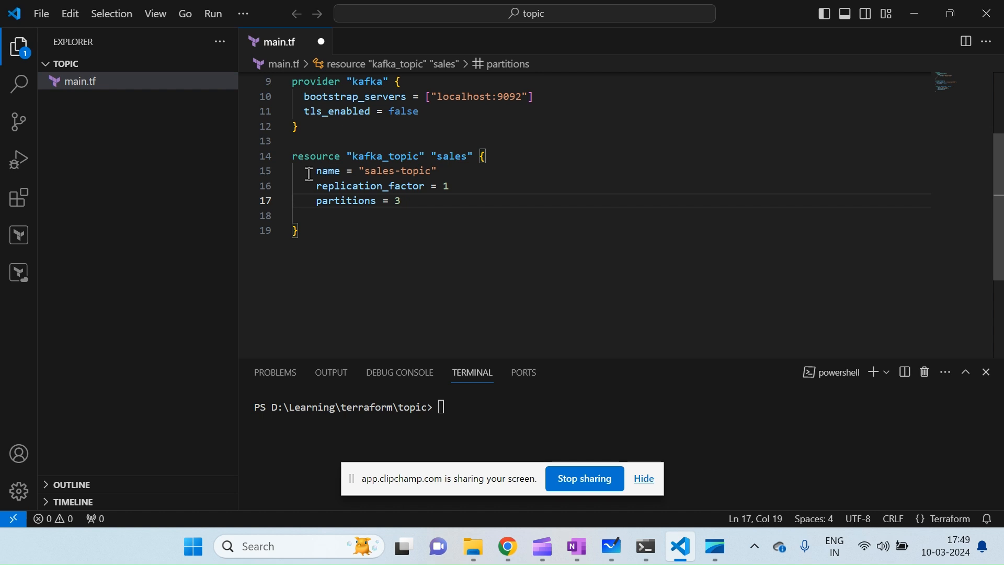
{"action": "type", "text": "config"}
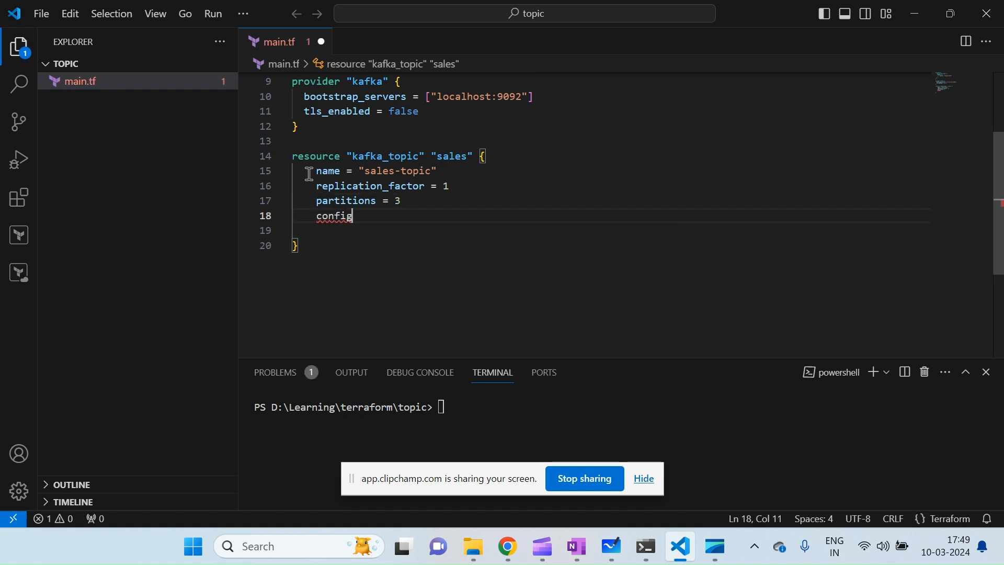
{"action": "type", "text": "= \""}
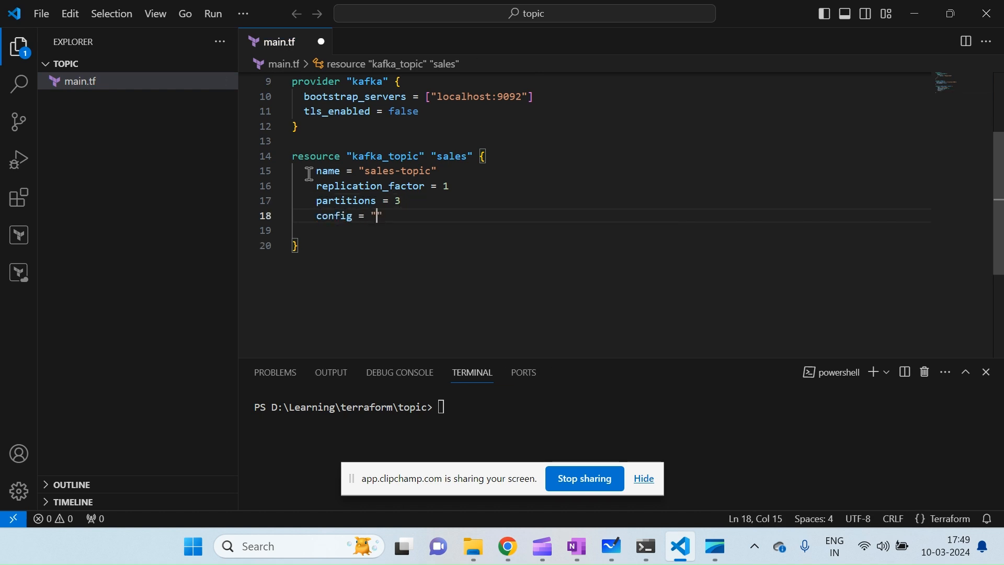
{"action": "type", "text": "{"}
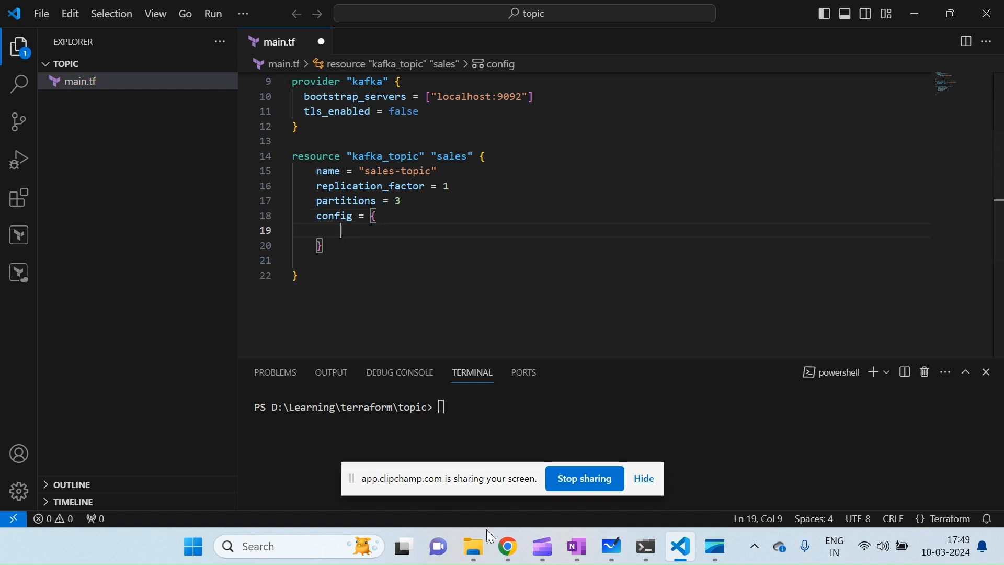
- Look up delete.retention.ms in the Kafka topic configs docs, then return to main.tf
{"action": "left_click", "coordinate": [506, 546]}
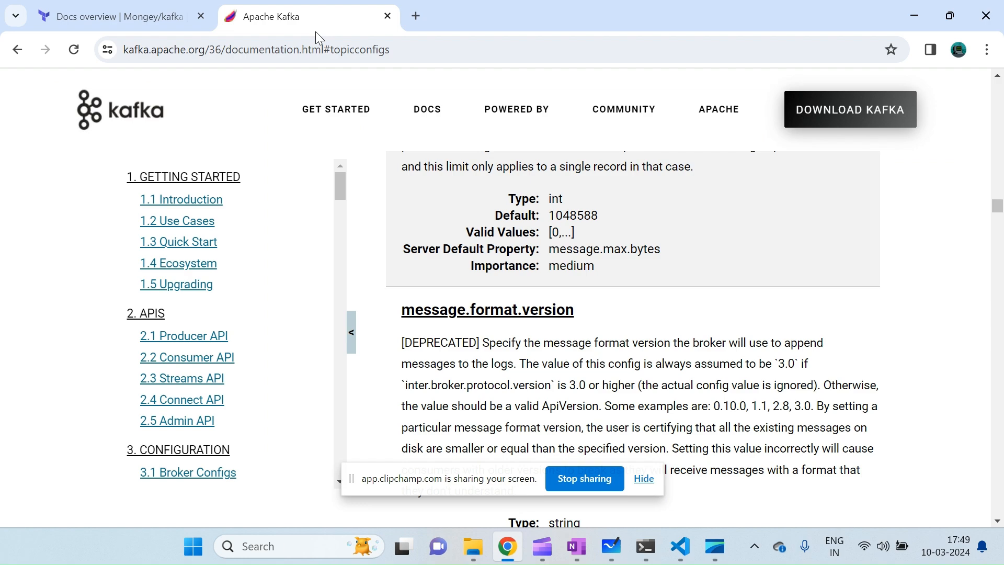
{"action": "scroll", "scroll_direction": "down", "scroll_amount": 3}
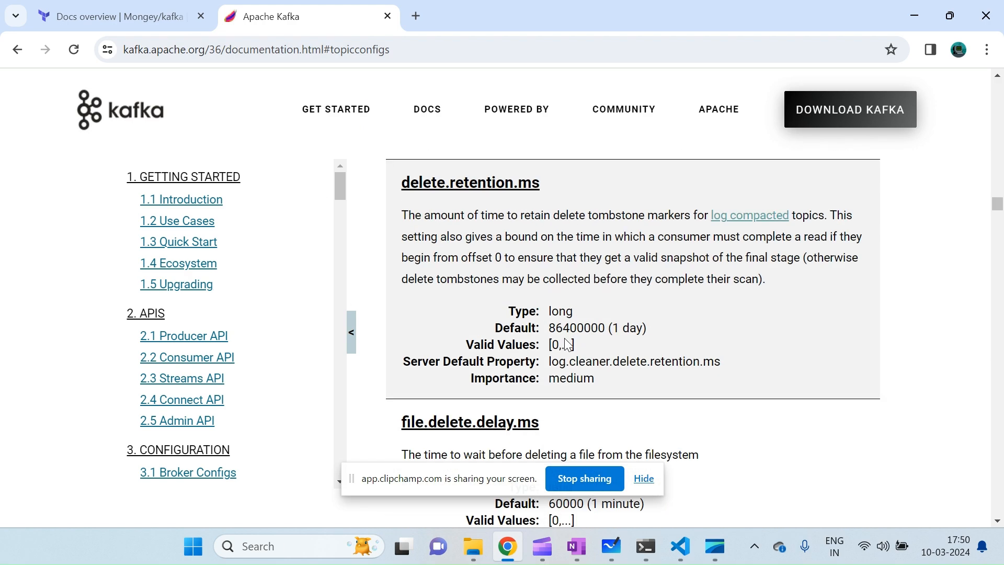
{"action": "scroll", "scroll_direction": "up", "scroll_amount": 3}
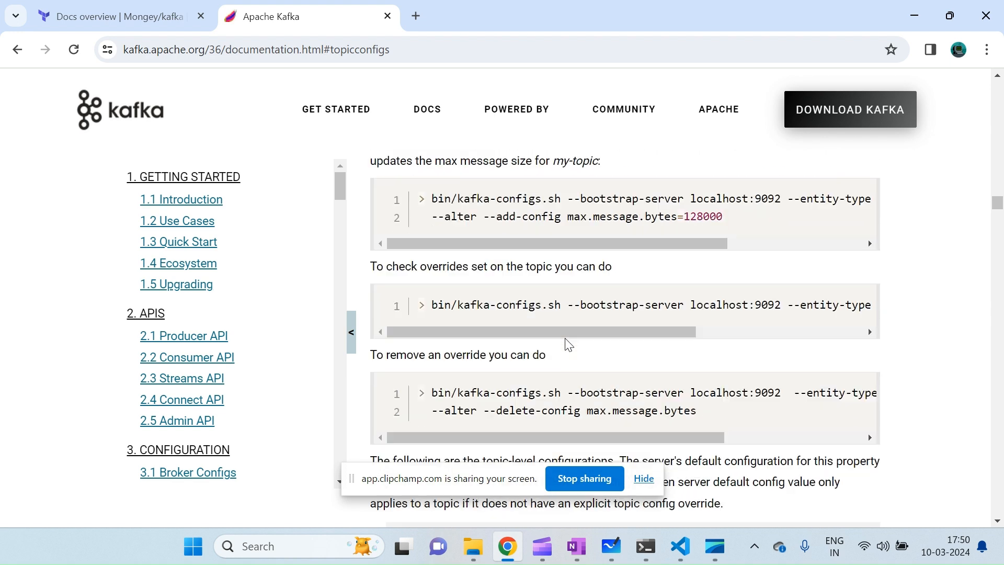
{"action": "scroll", "scroll_direction": "down", "scroll_amount": 3}
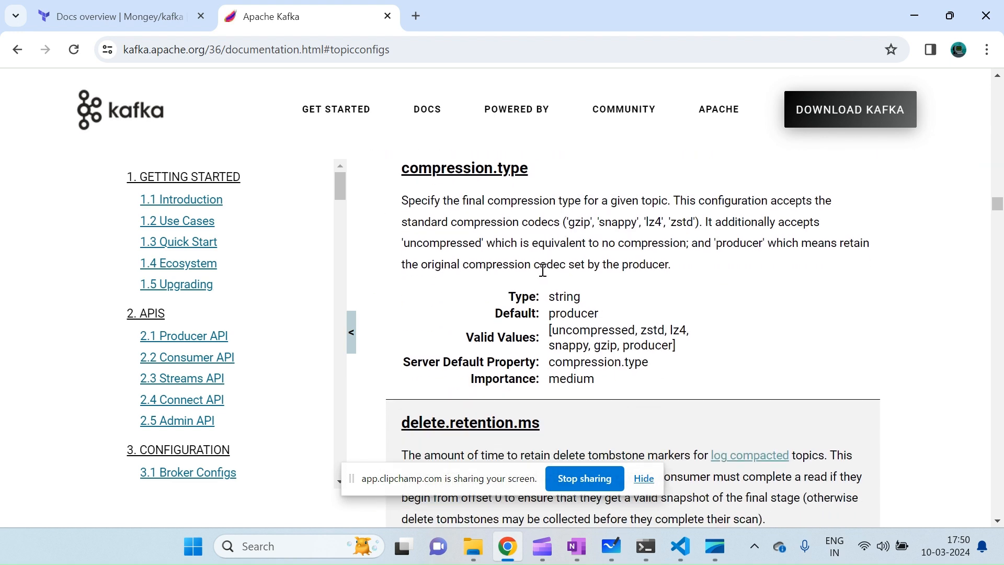
{"action": "scroll", "scroll_direction": "down", "scroll_amount": 3}
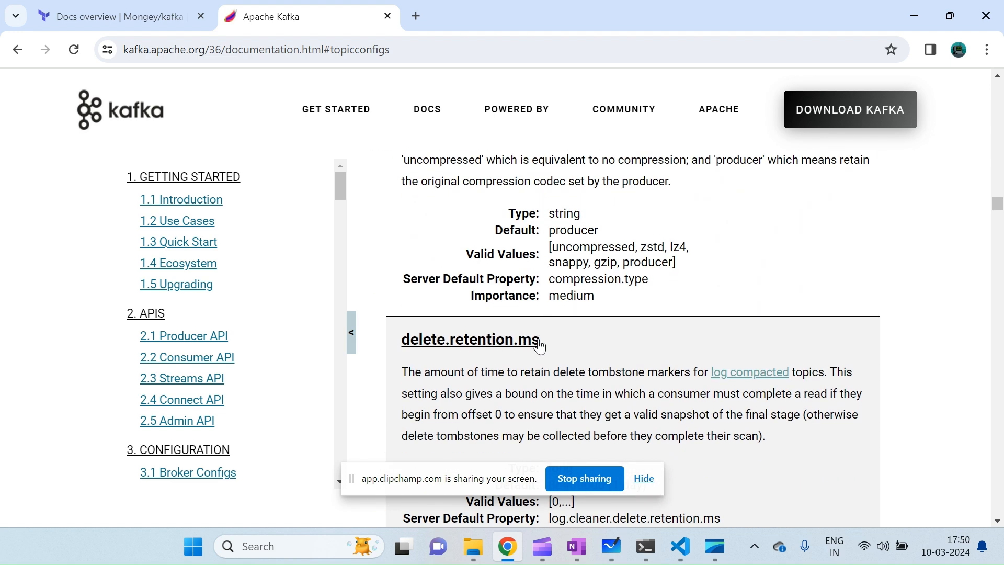
{"action": "mouse_move", "coordinate": [592, 233]}
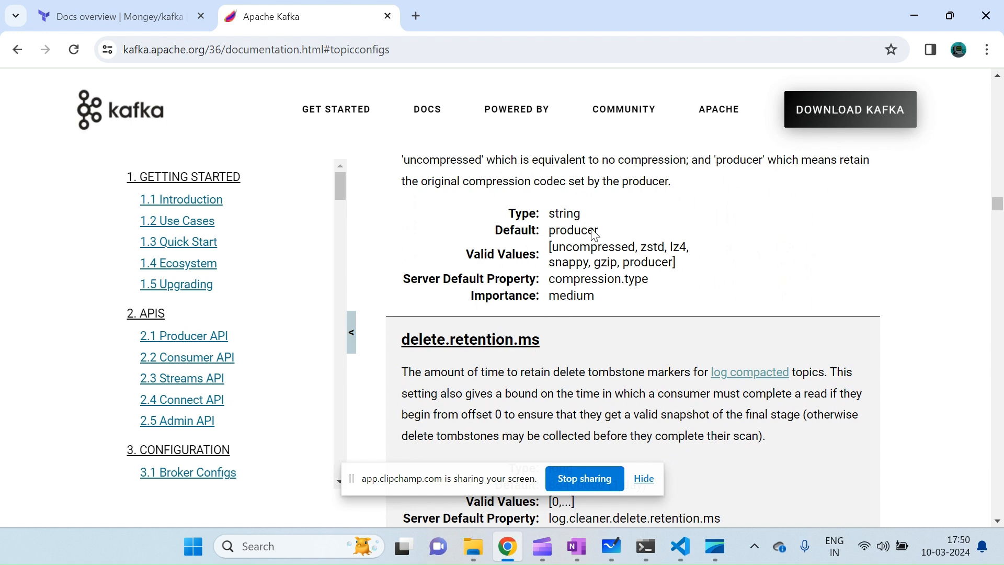
{"action": "mouse_move", "coordinate": [594, 235]}
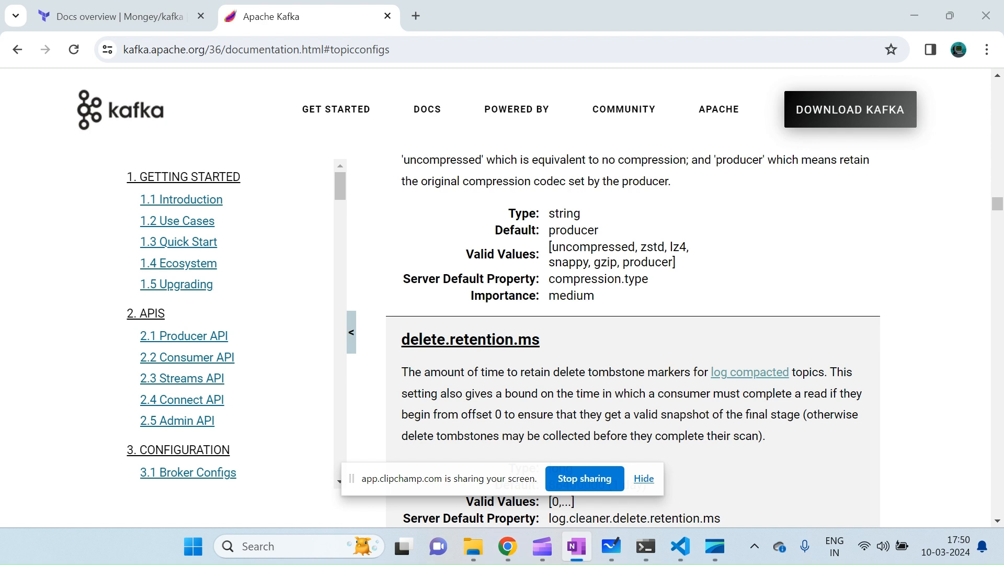
{"action": "mouse_move", "coordinate": [575, 440]}
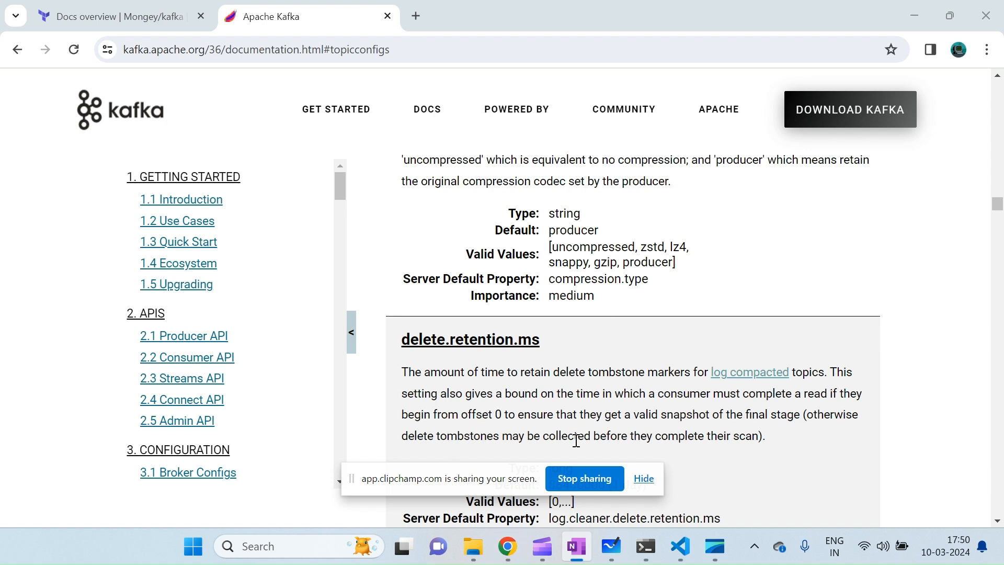
{"action": "left_click", "coordinate": [678, 546]}
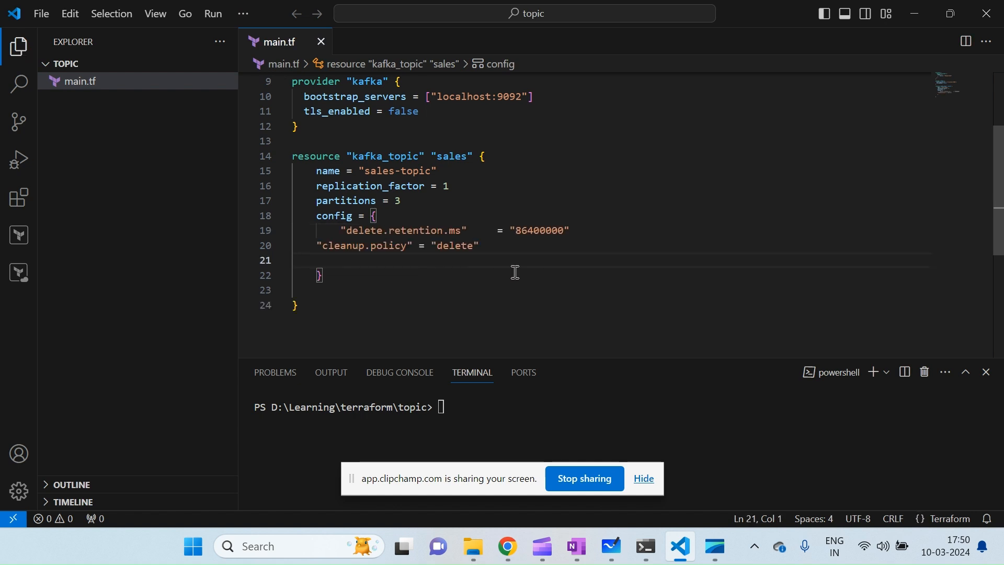
- Run terraform init in the integrated terminal to install the Mongey/kafka provider
{"action": "left_click", "coordinate": [480, 290]}
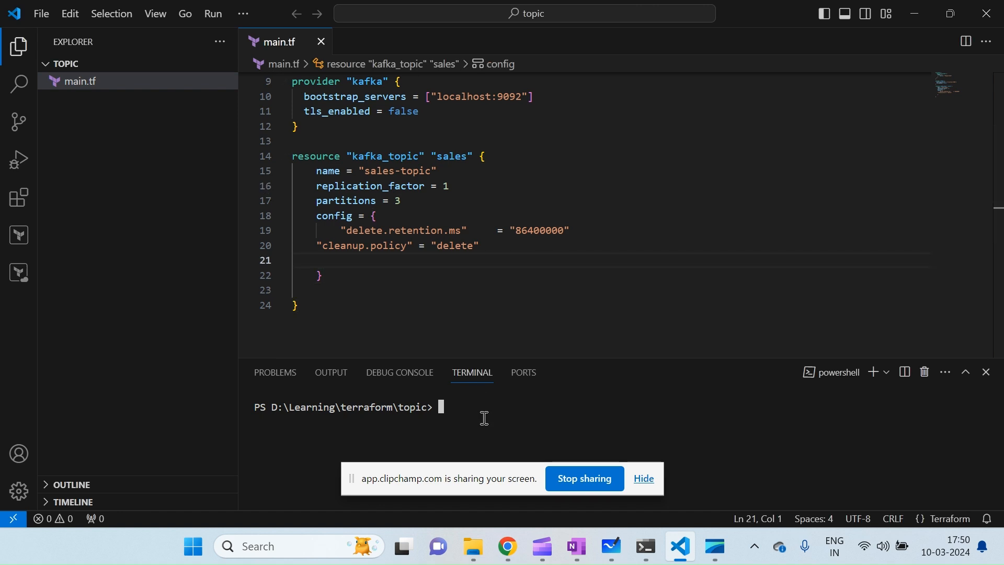
{"action": "type", "text": "ter"}
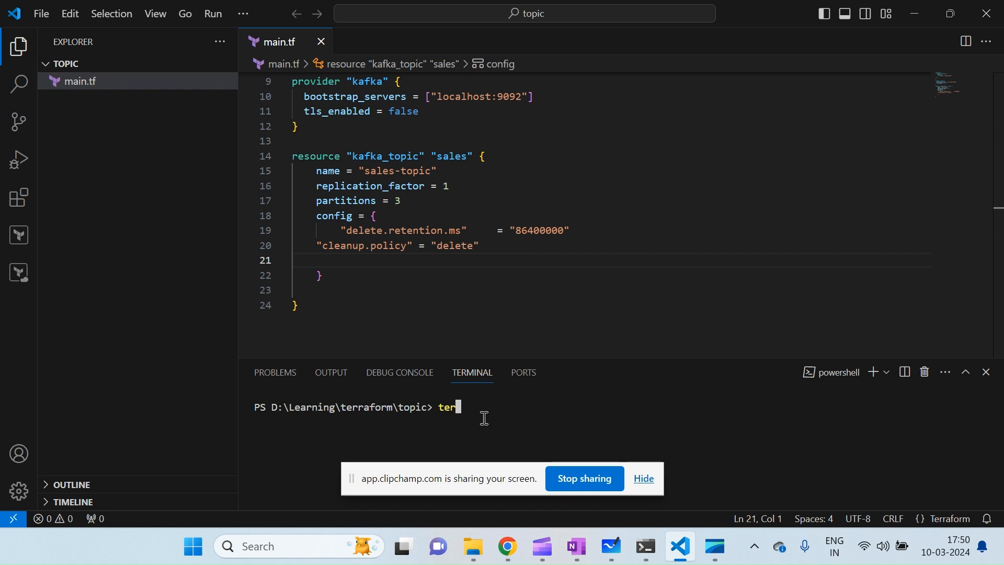
{"action": "type", "text": "r"}
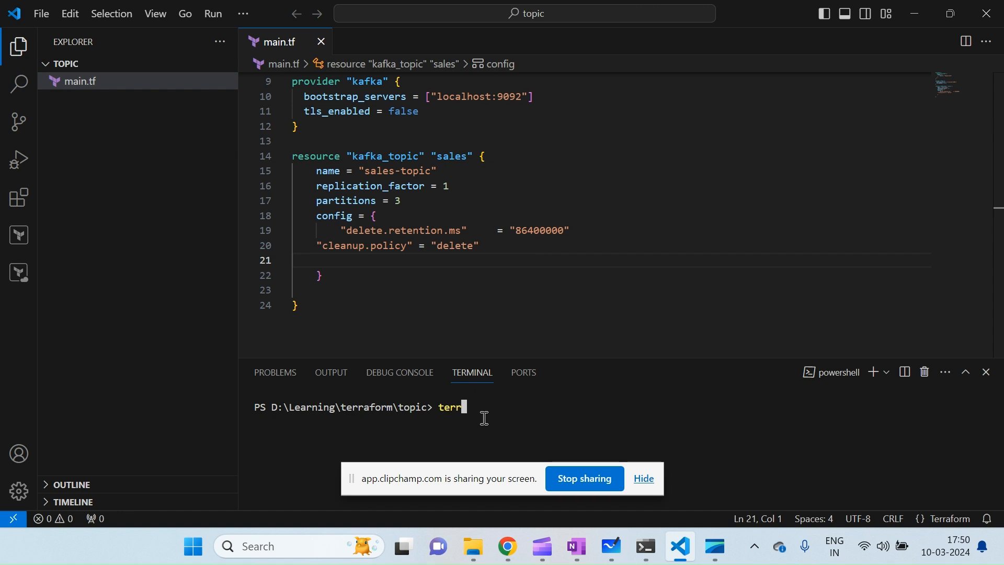
{"action": "type", "text": "aform inin"}
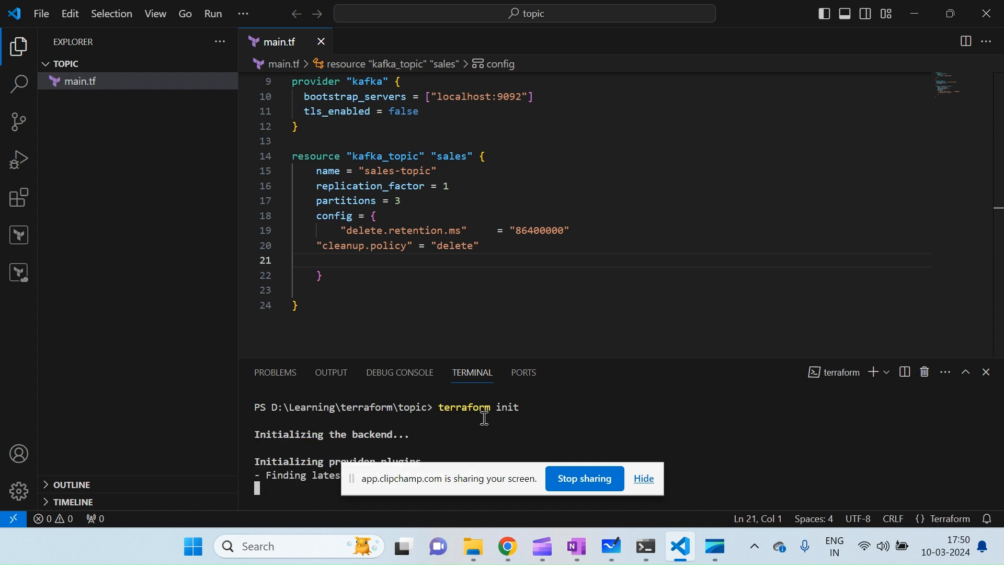
{"action": "mouse_move", "coordinate": [483, 417]}
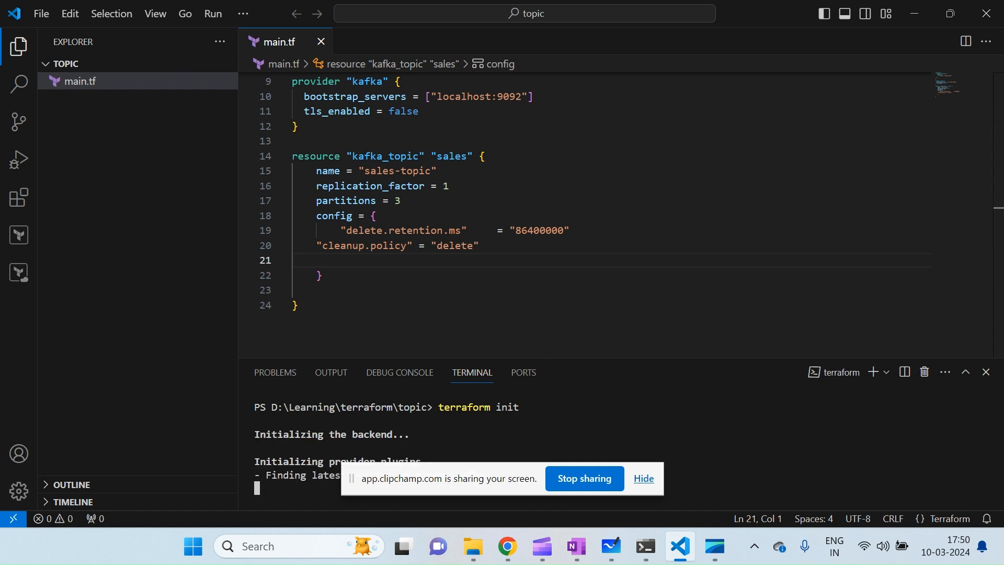
{"action": "left_click", "coordinate": [642, 478]}
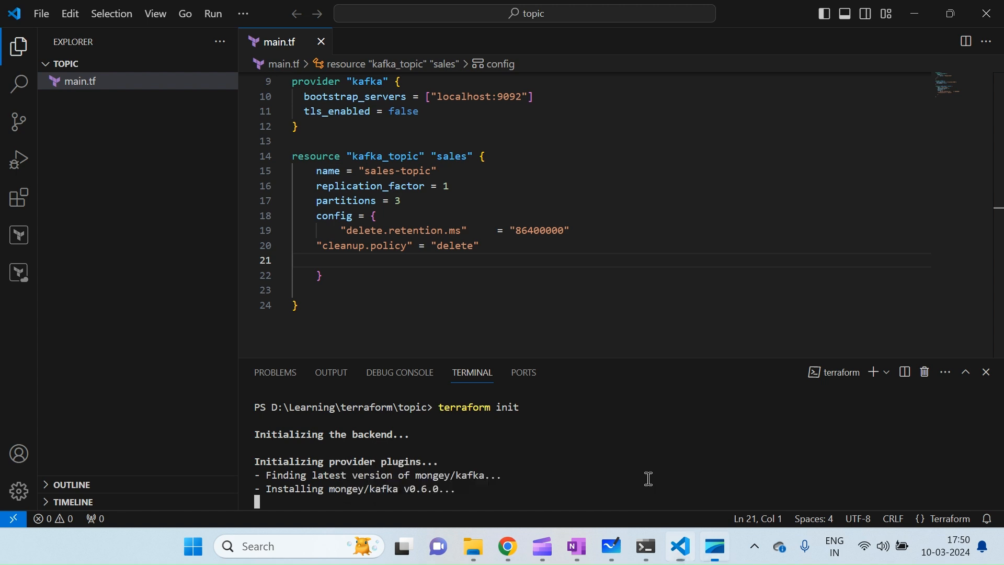
{"action": "mouse_move", "coordinate": [693, 451]}
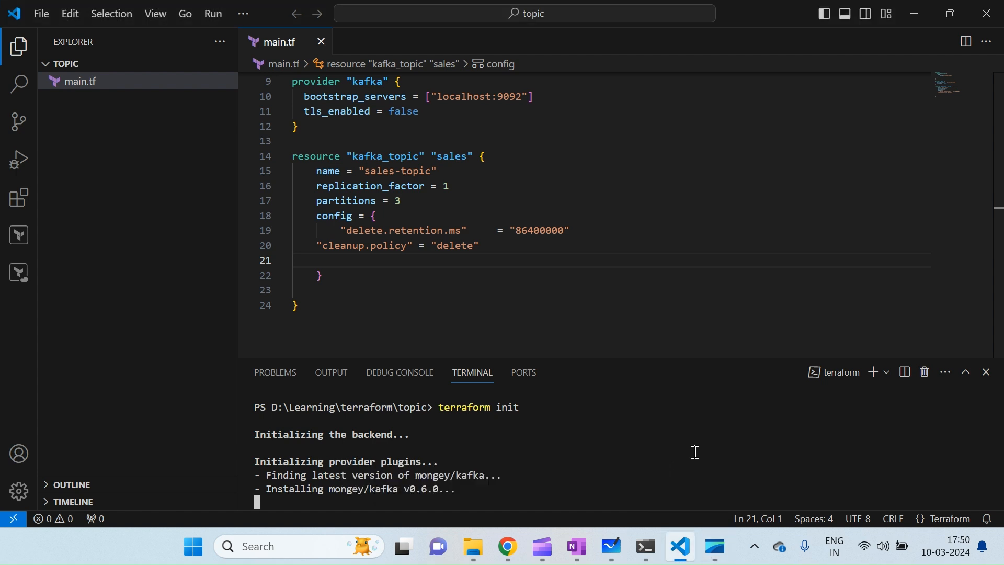
{"action": "mouse_move", "coordinate": [616, 398]}
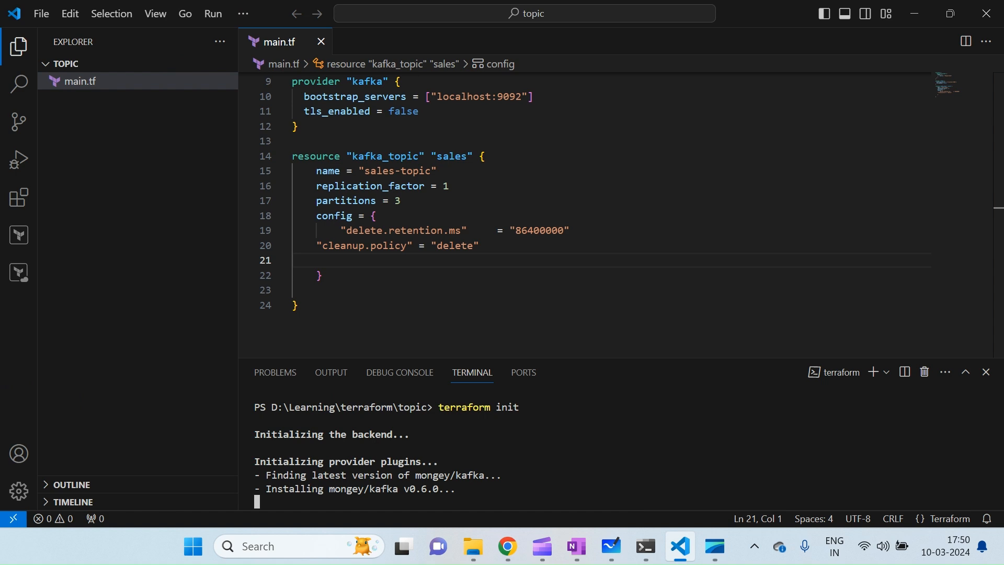
{"action": "mouse_move", "coordinate": [605, 401]}
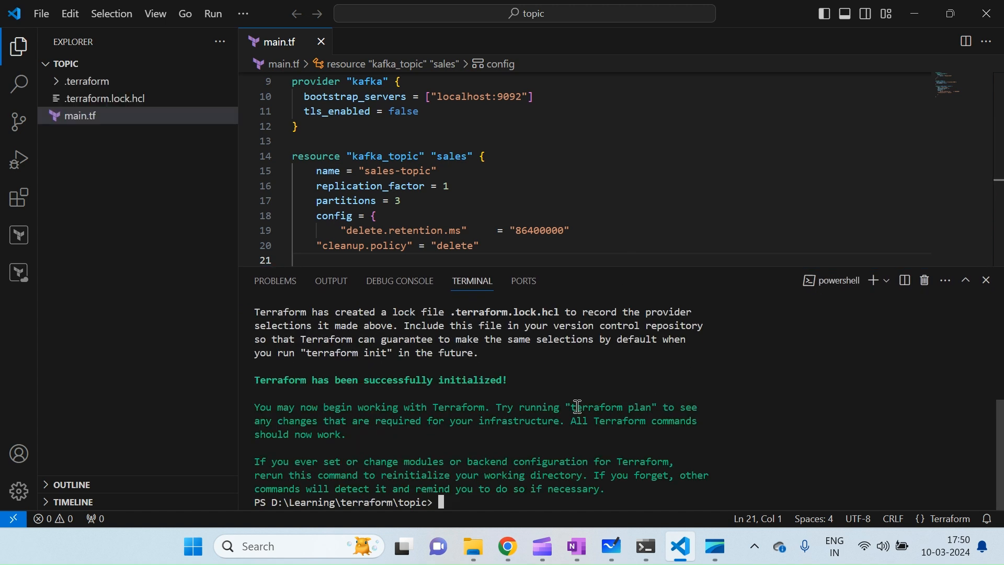
{"action": "mouse_move", "coordinate": [620, 326]}
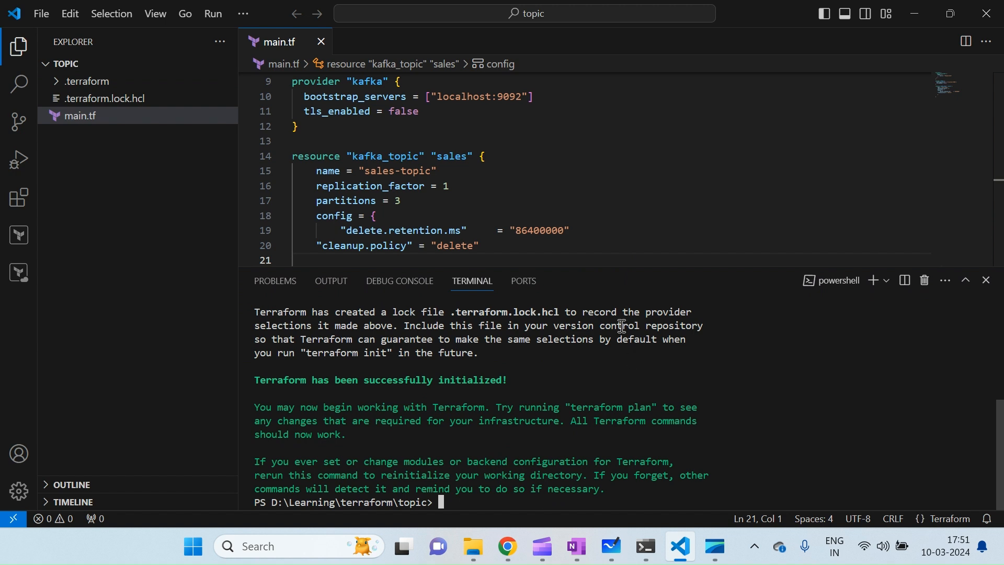
{"action": "left_click", "coordinate": [85, 81]}
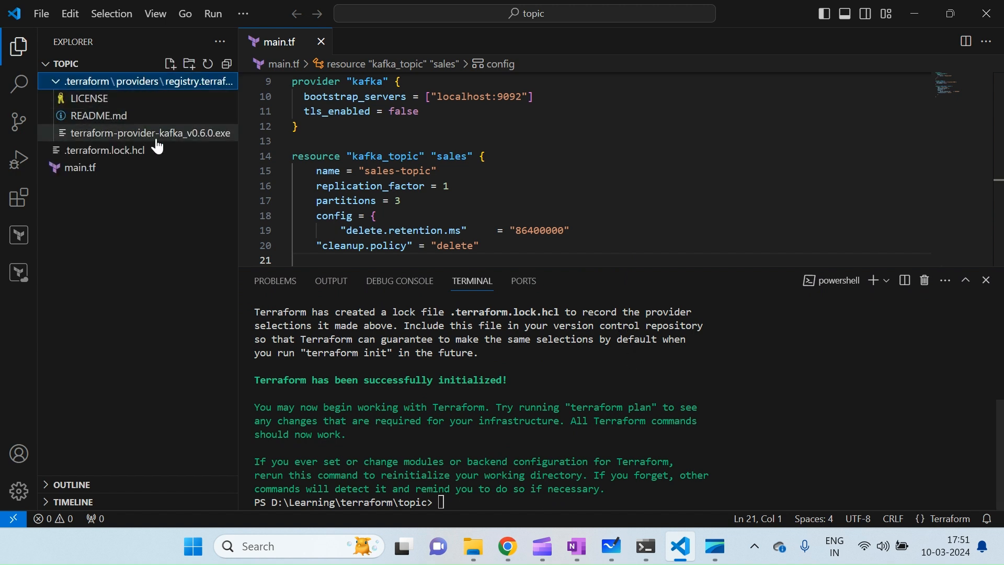
{"action": "mouse_move", "coordinate": [104, 150]}
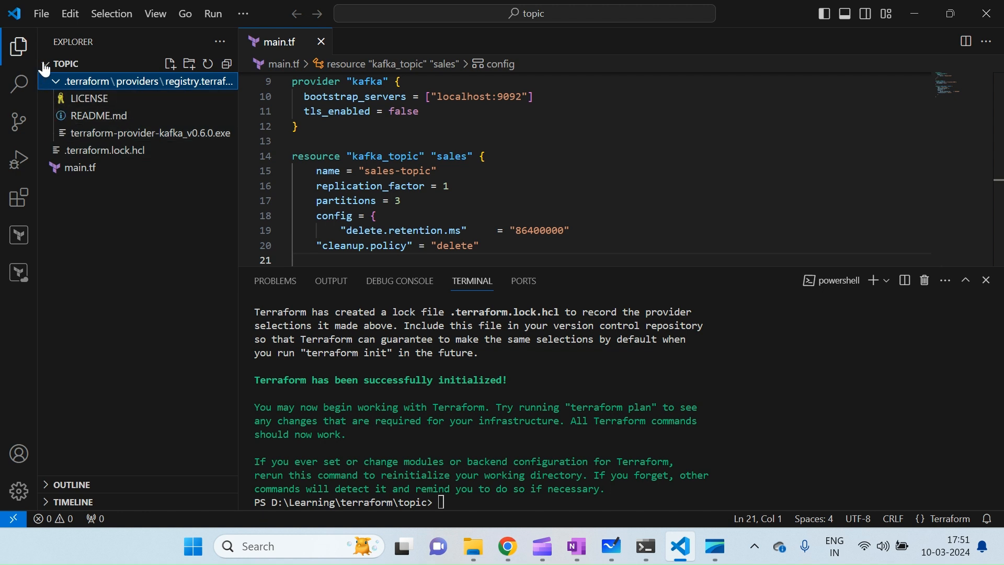
{"action": "mouse_move", "coordinate": [107, 134]}
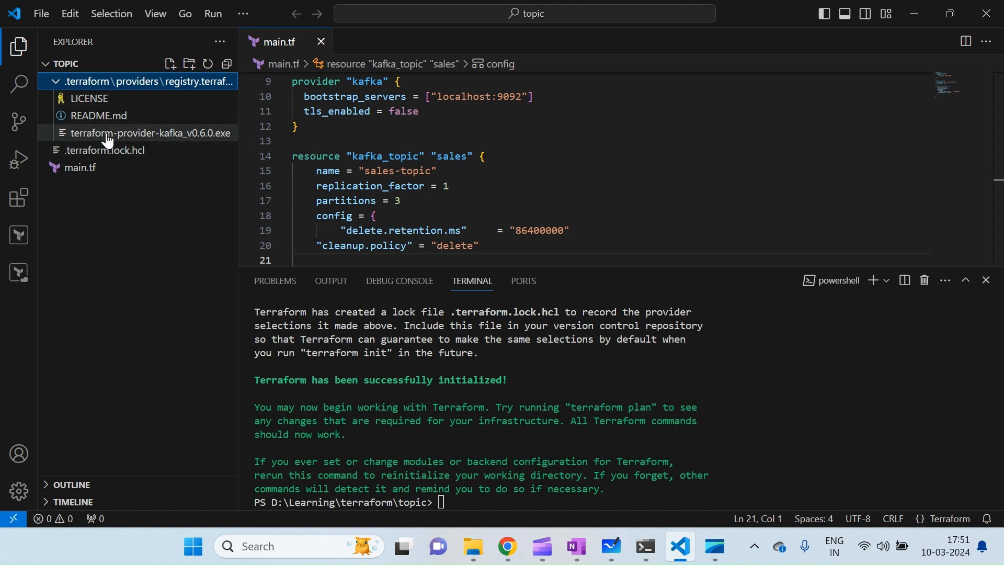
{"action": "mouse_move", "coordinate": [108, 115]}
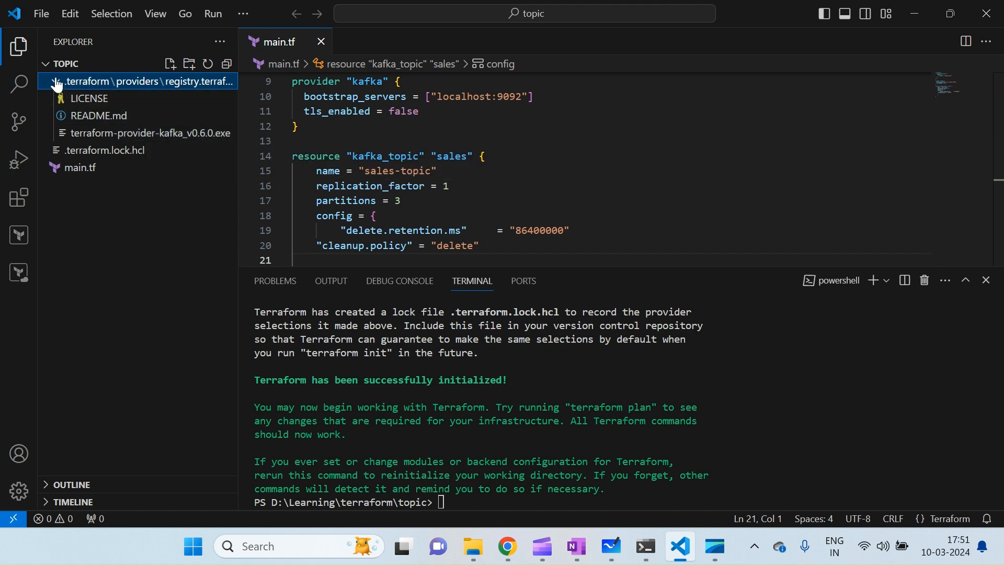
{"action": "left_click", "coordinate": [56, 82]}
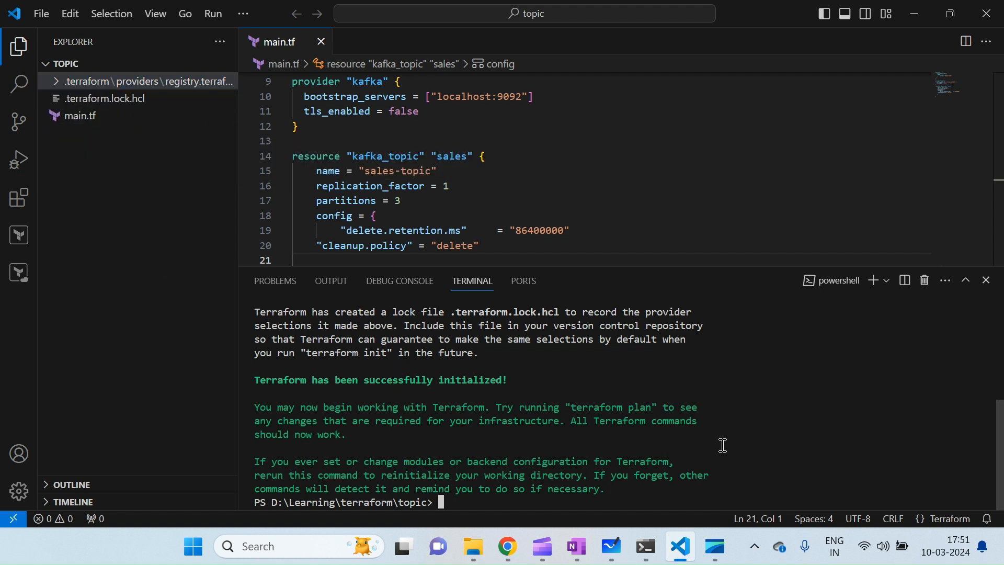
- Run terraform plan and review output: sales-topic, 1 to add, 0 to change or destroy
{"action": "type", "text": "terrafr"}
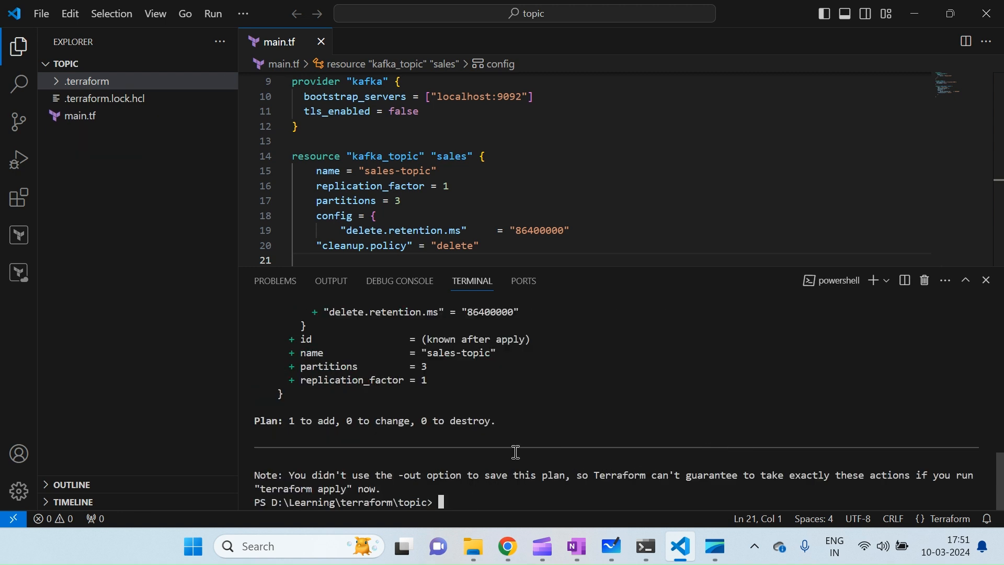
{"action": "scroll", "scroll_direction": "up", "scroll_amount": 3}
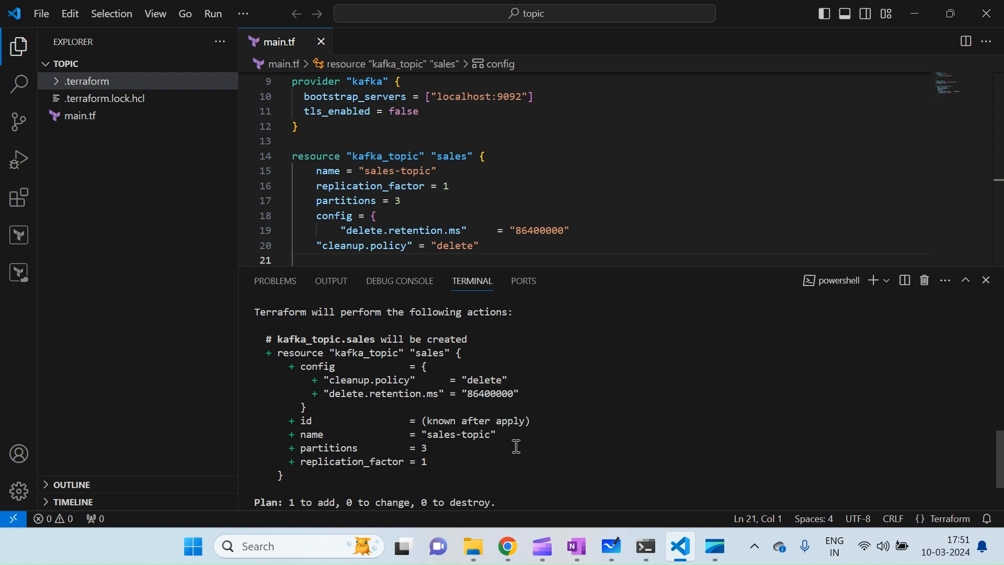
{"action": "scroll", "scroll_direction": "down", "scroll_amount": 3}
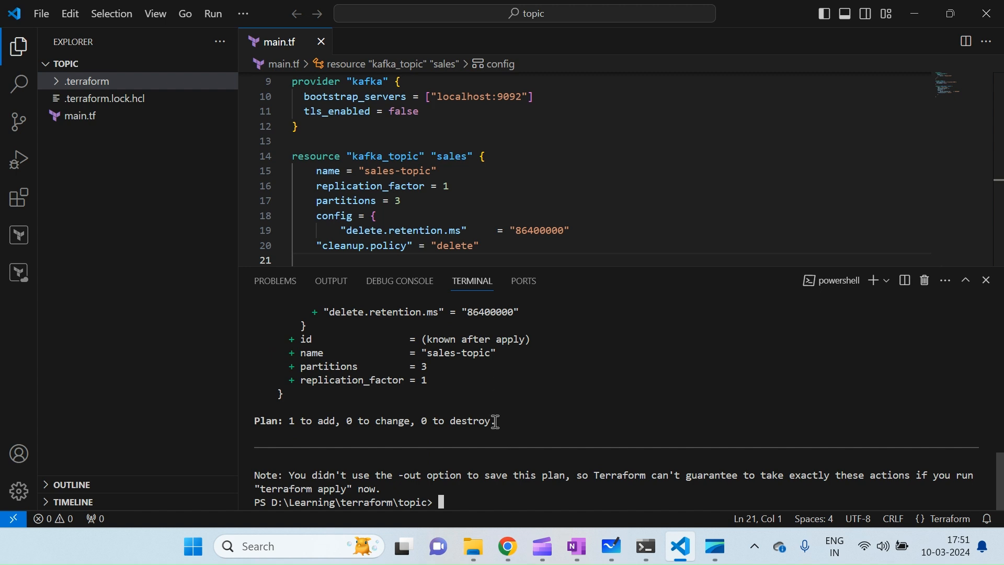
- Run terraform apply to create the sales-topic Kafka topic and terraform.tfstate
{"action": "type", "text": "ter"}
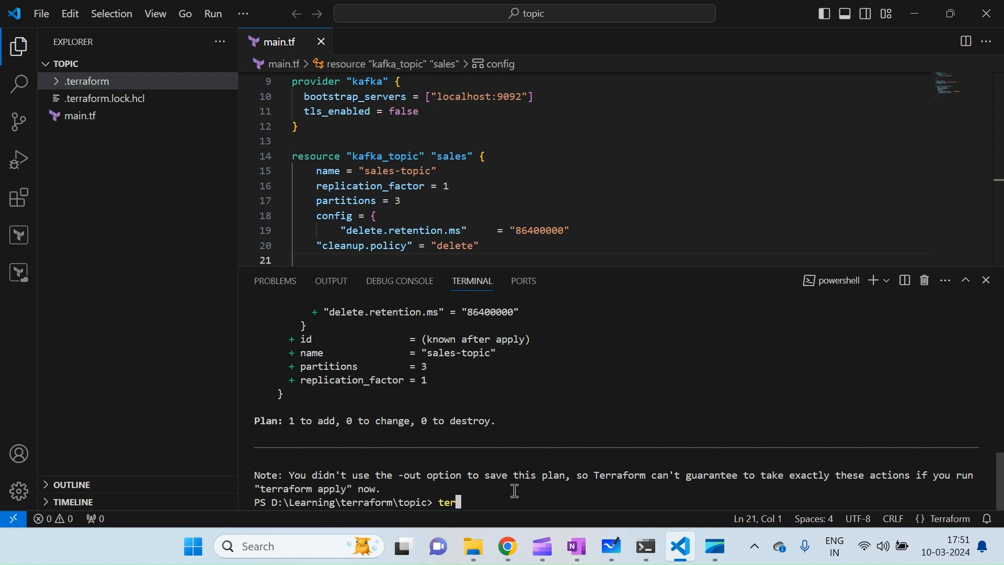
{"action": "type", "text": "raform"}
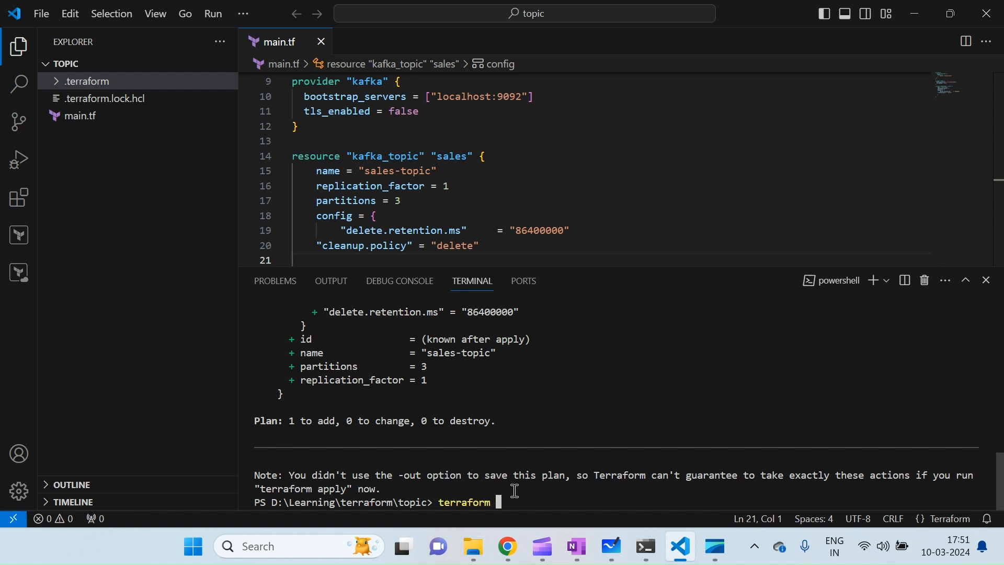
{"action": "type", "text": "apply"}
{"action": "type", "text": "yes"}
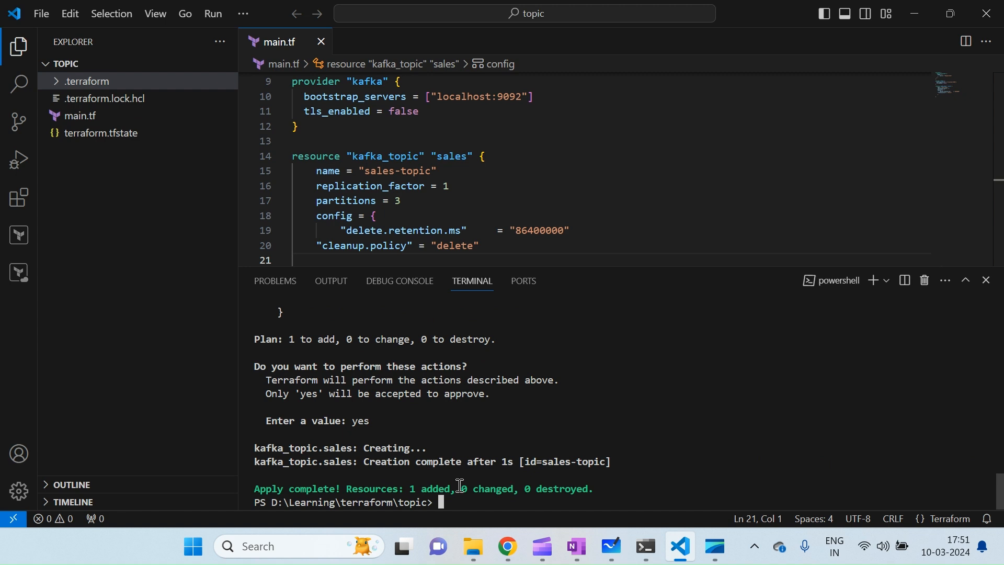
{"action": "mouse_move", "coordinate": [554, 436]}
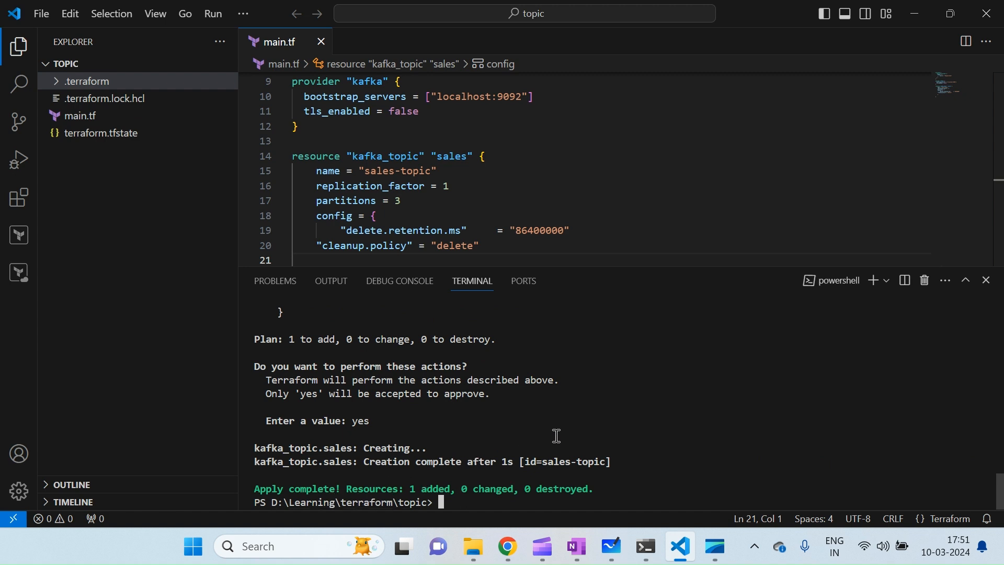
{"action": "mouse_move", "coordinate": [631, 494]}
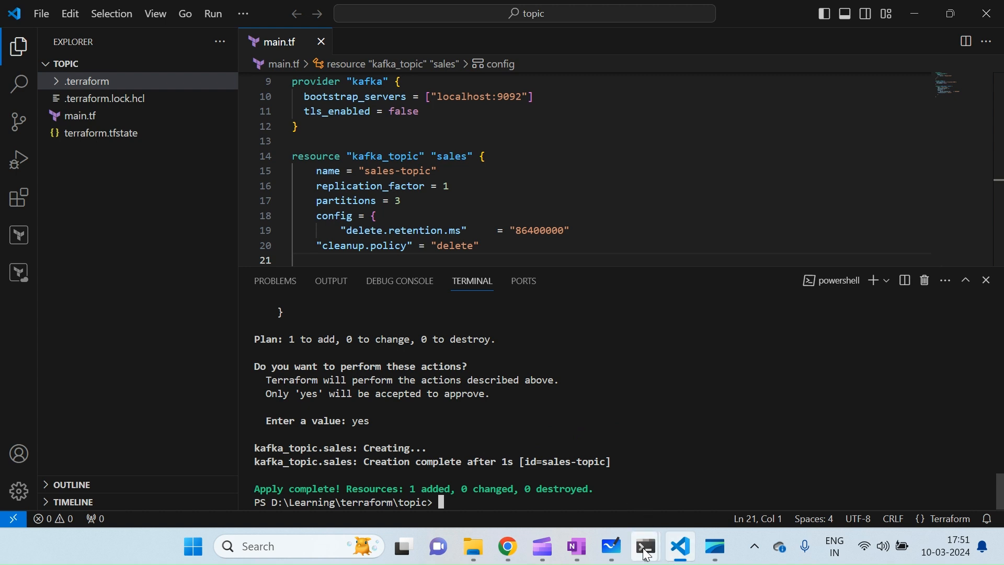
- Rerun kafka-topics.bat --list in cmd and highlight the new sales-topic entry
{"action": "left_click", "coordinate": [644, 546]}
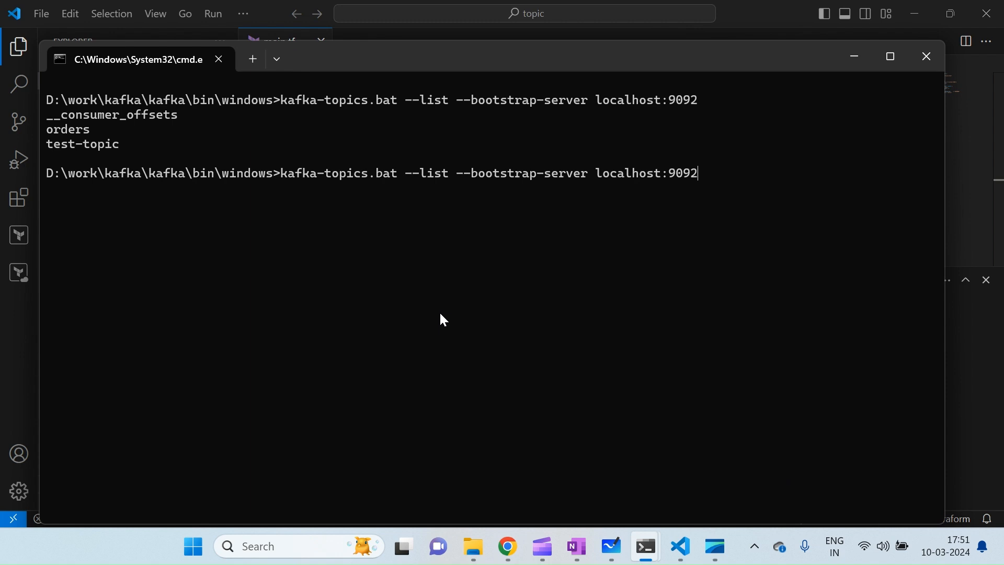
{"action": "mouse_move", "coordinate": [420, 311]}
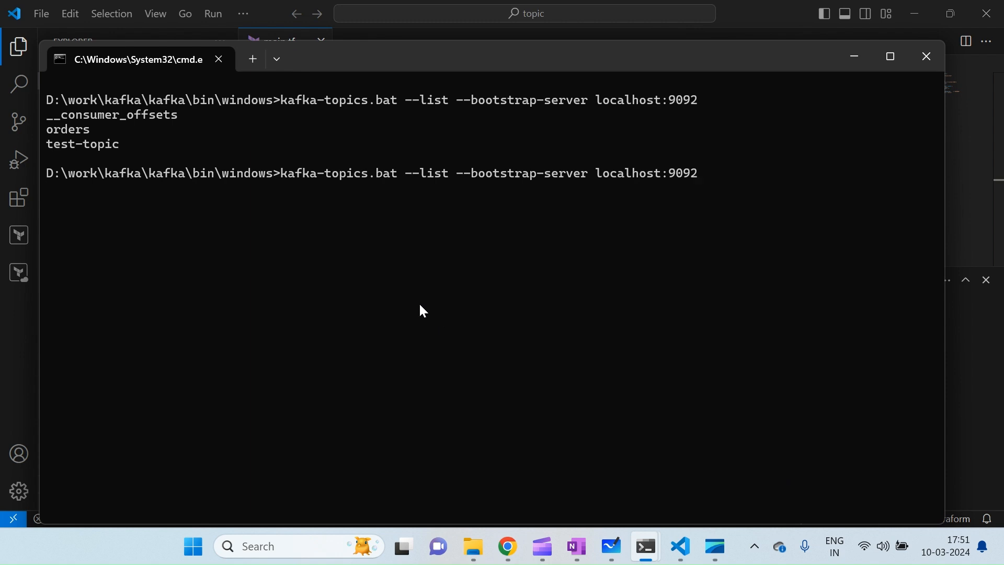
{"action": "mouse_move", "coordinate": [130, 277]}
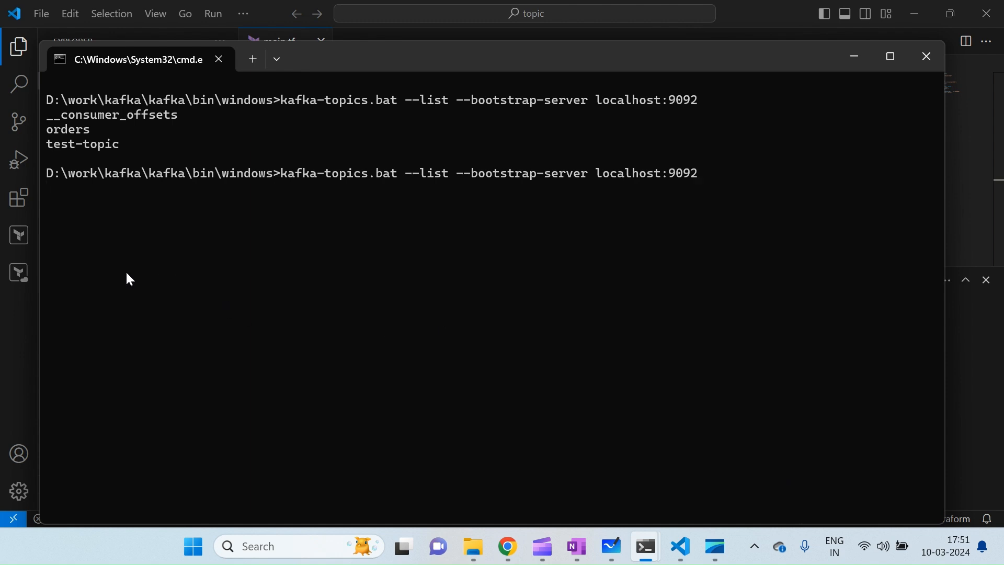
{"action": "mouse_move", "coordinate": [161, 239]}
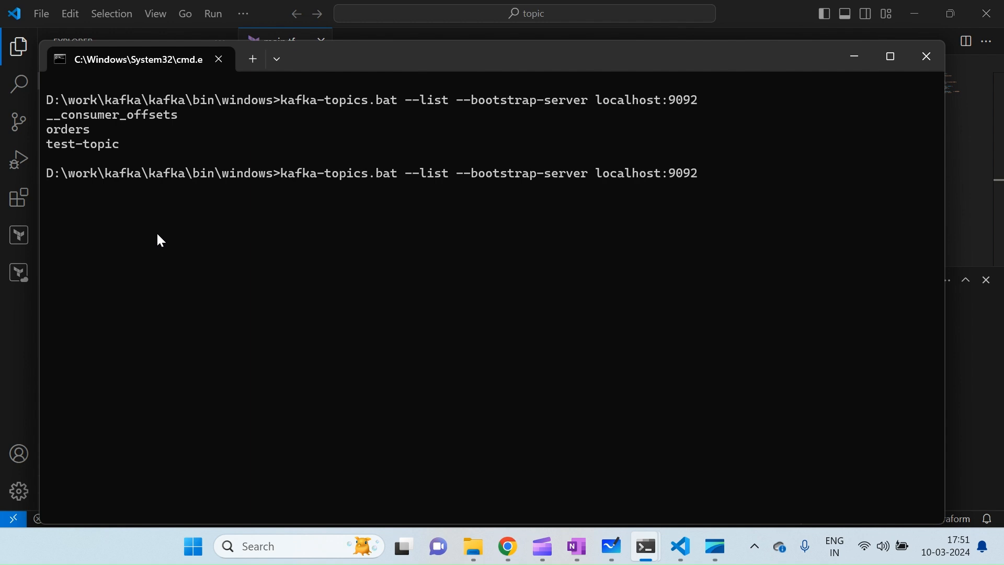
{"action": "key", "text": "Return"}
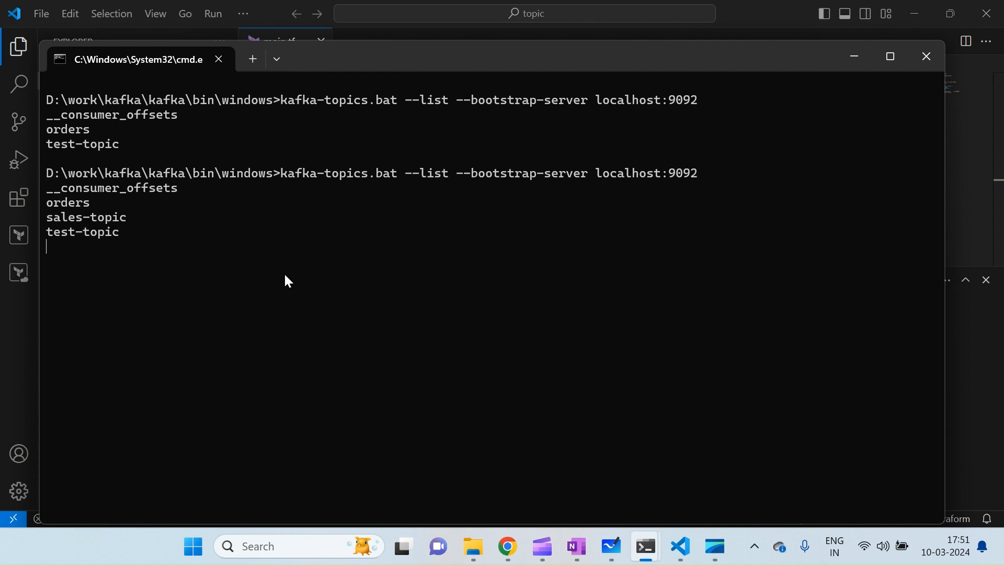
{"action": "key", "text": "Return"}
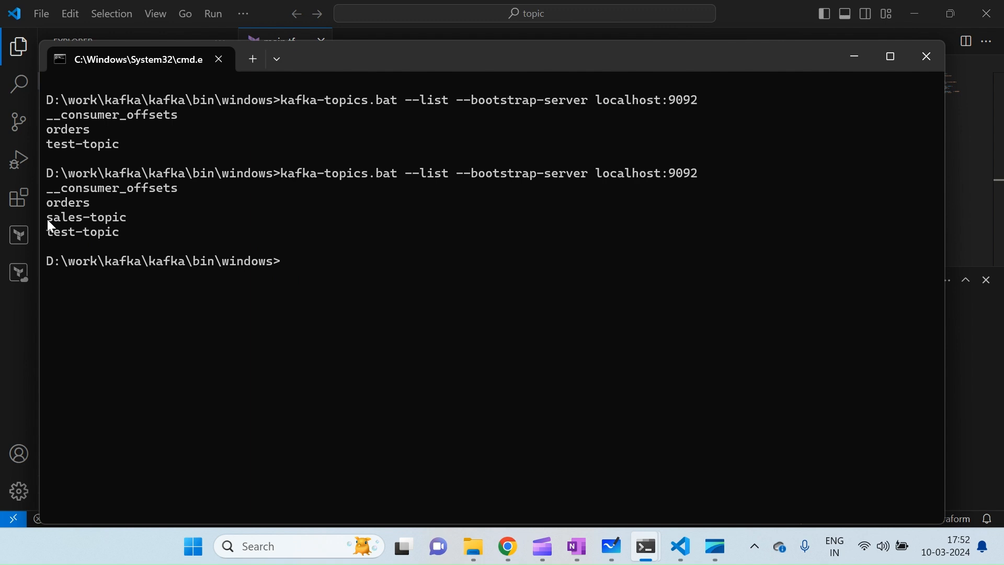
{"action": "double_click", "coordinate": [86, 217]}
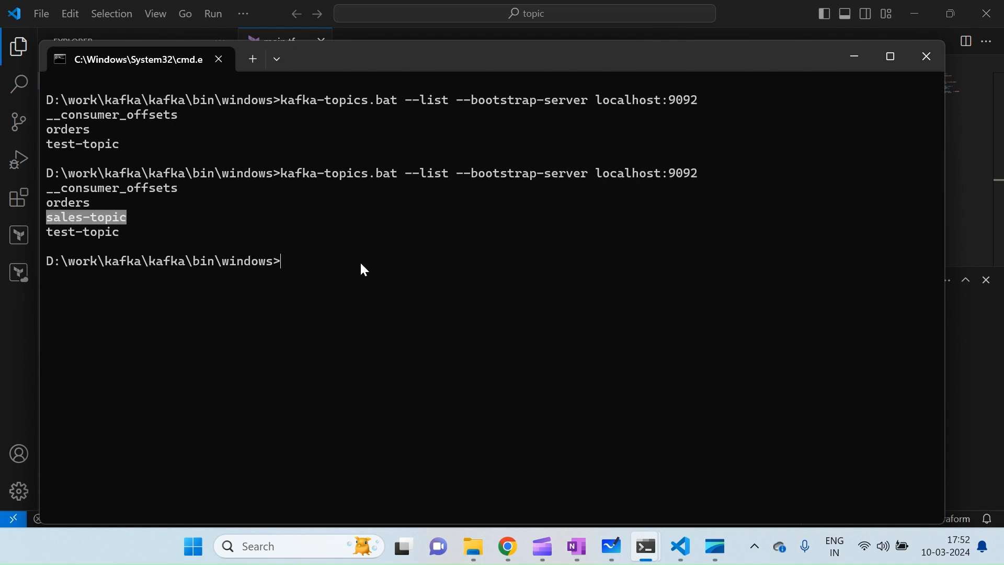
{"action": "mouse_move", "coordinate": [349, 289]}
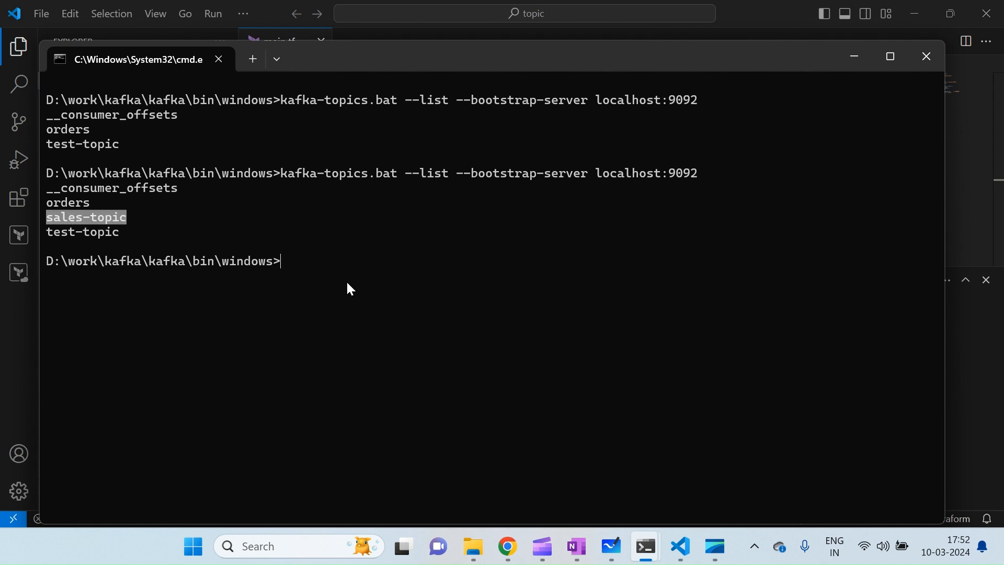